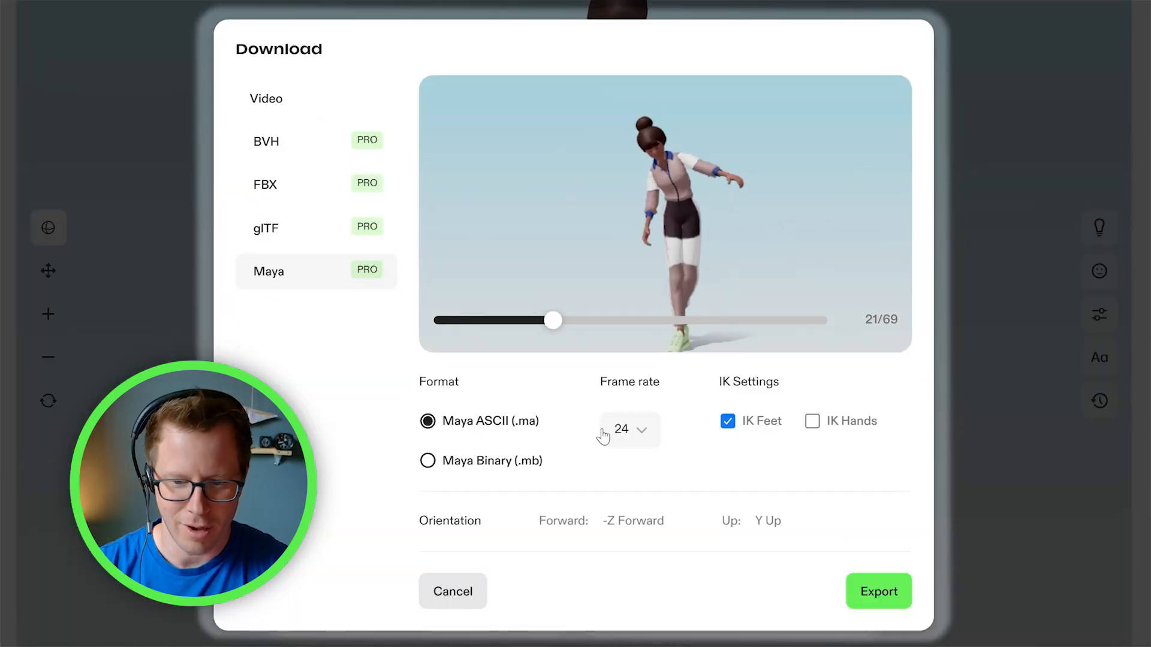
Scrub the walk preview to its last frame and uncheck IK Feet for the export
{"action": "left_click_drag", "start_coordinate": [552, 320], "coordinate": [819, 320]}
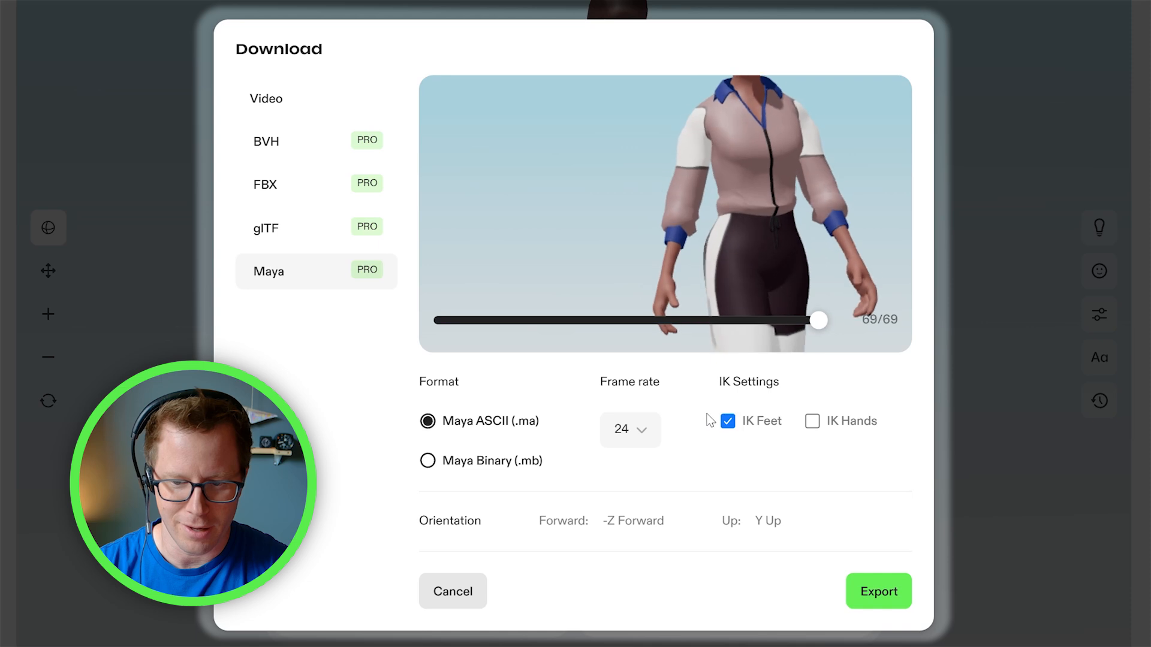
{"action": "left_click_drag", "start_coordinate": [819, 320], "coordinate": [704, 320]}
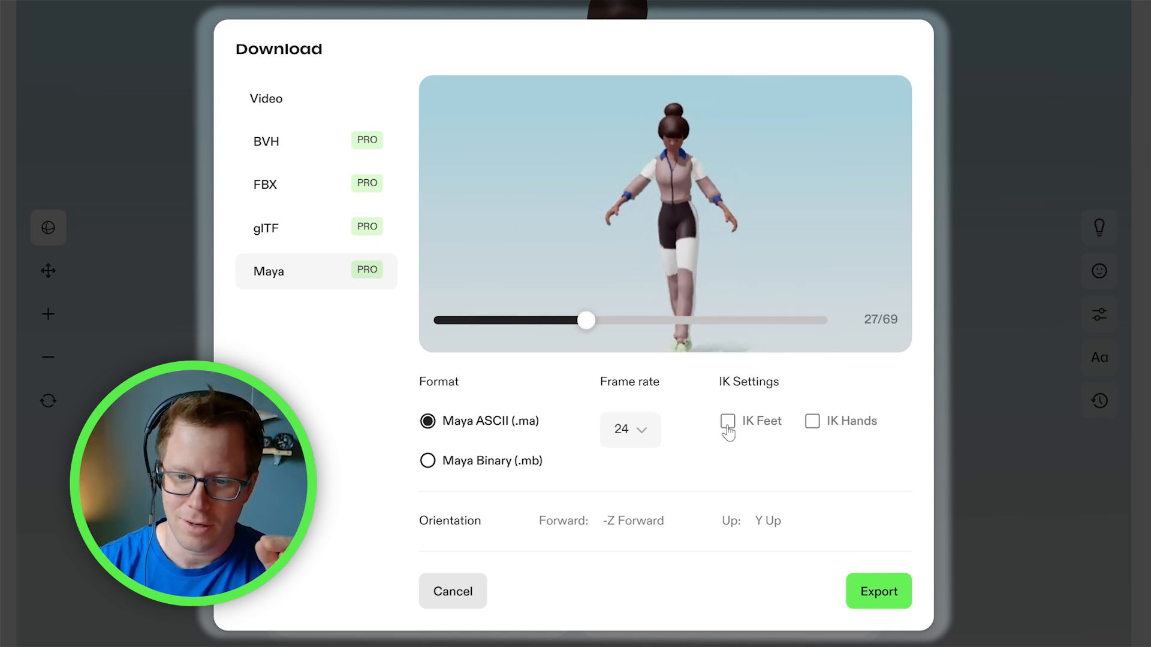
{"action": "left_click", "coordinate": [726, 422]}
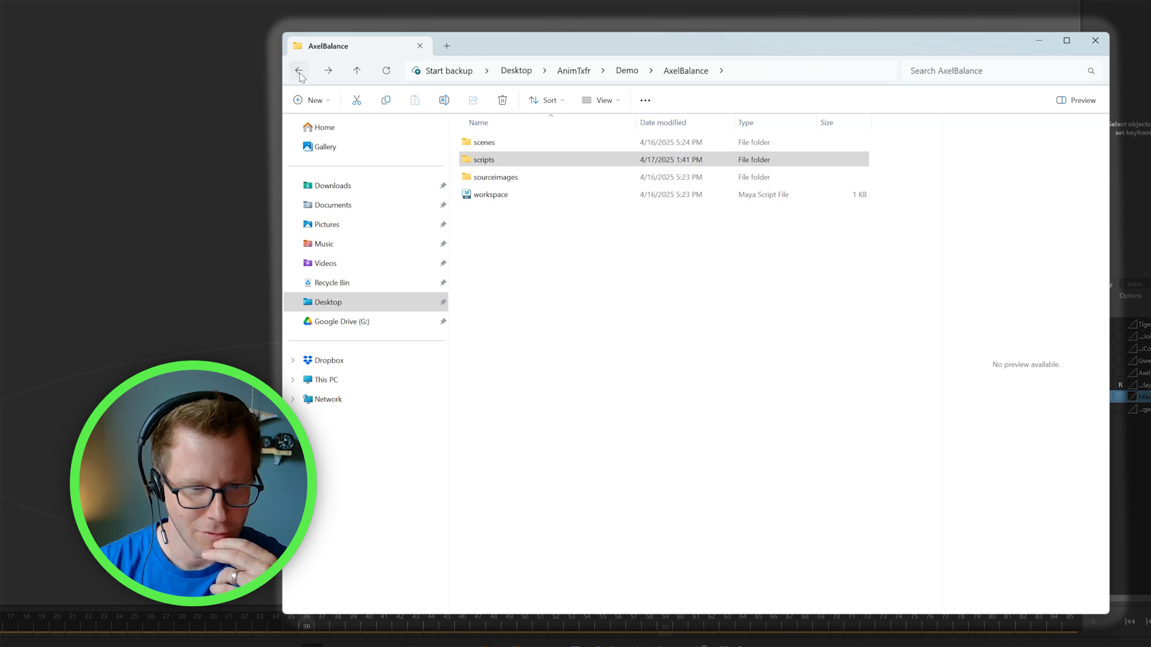
Navigate back to Demo, then into AxelBalance and its scripts folder
{"action": "left_click", "coordinate": [299, 70]}
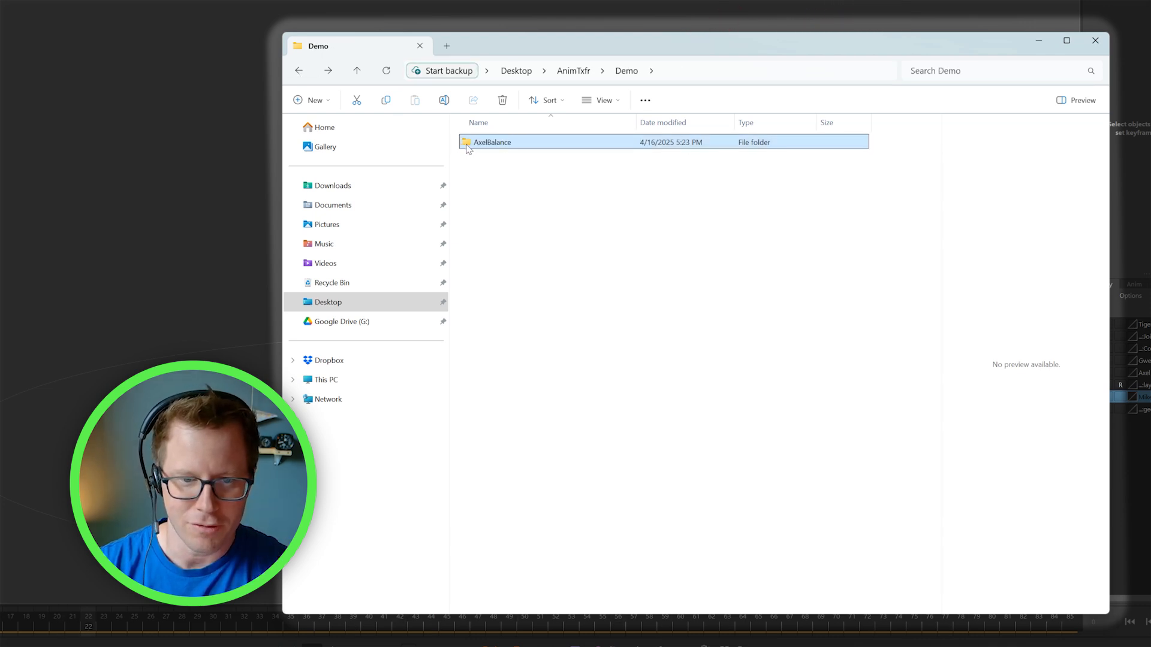
{"action": "double_click", "coordinate": [492, 141]}
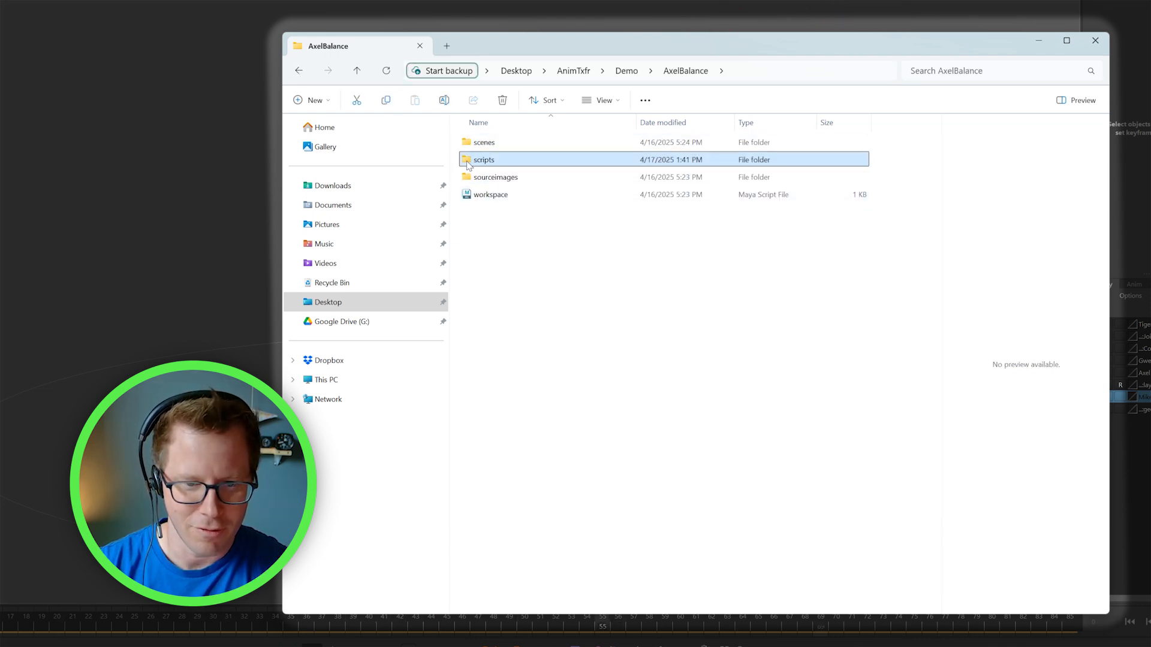
{"action": "double_click", "coordinate": [484, 159]}
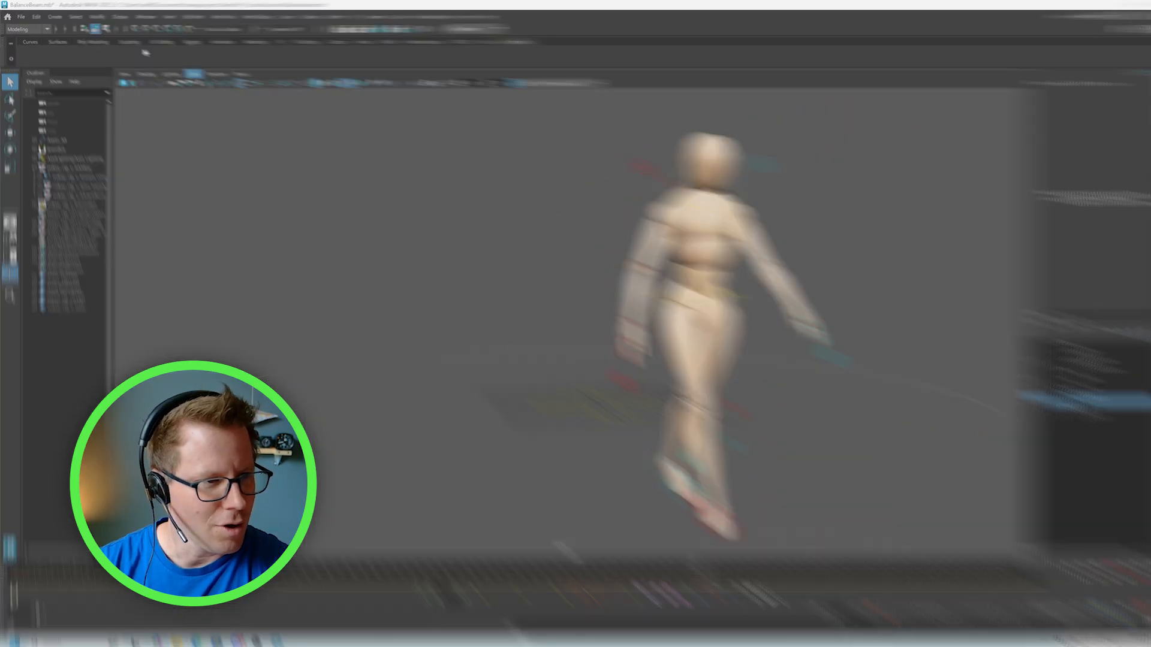
Load cartwheel_animation_transfer.py through the Script Editor's Load Script command
{"action": "left_click", "coordinate": [158, 10]}
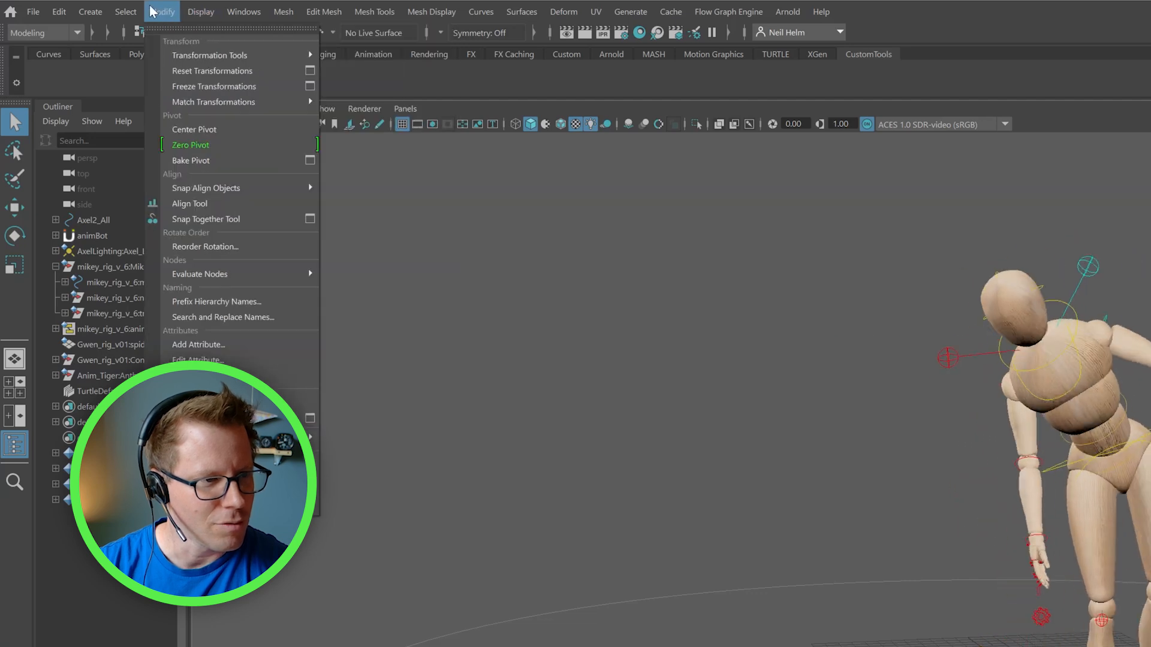
{"action": "left_click", "coordinate": [243, 11]}
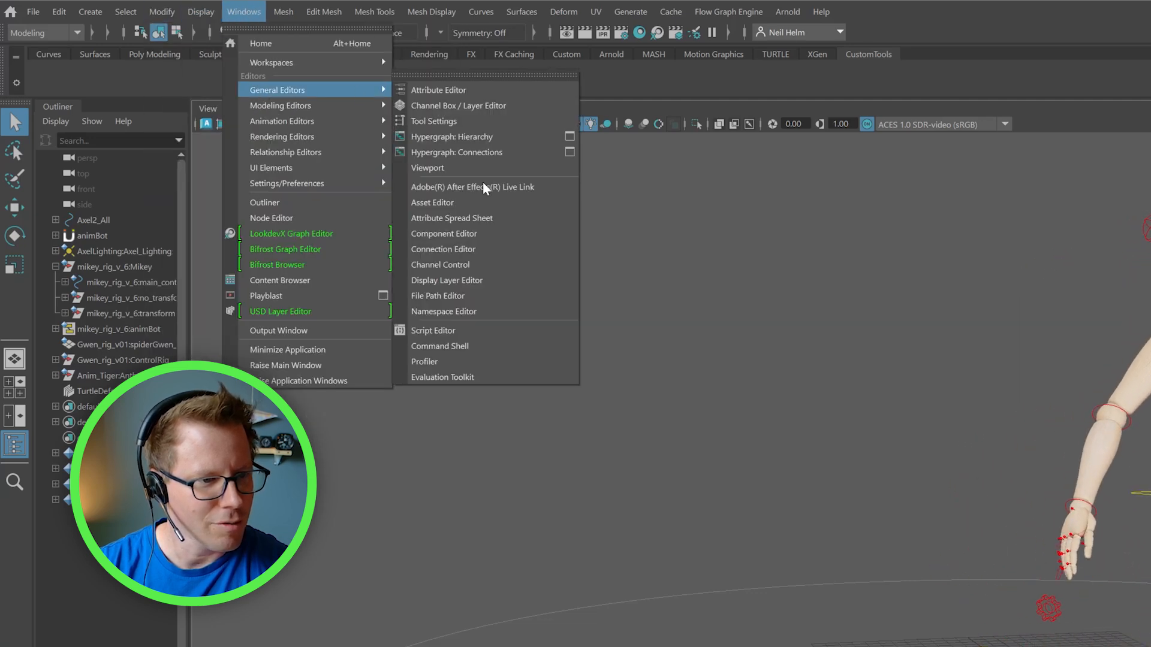
{"action": "left_click", "coordinate": [433, 331]}
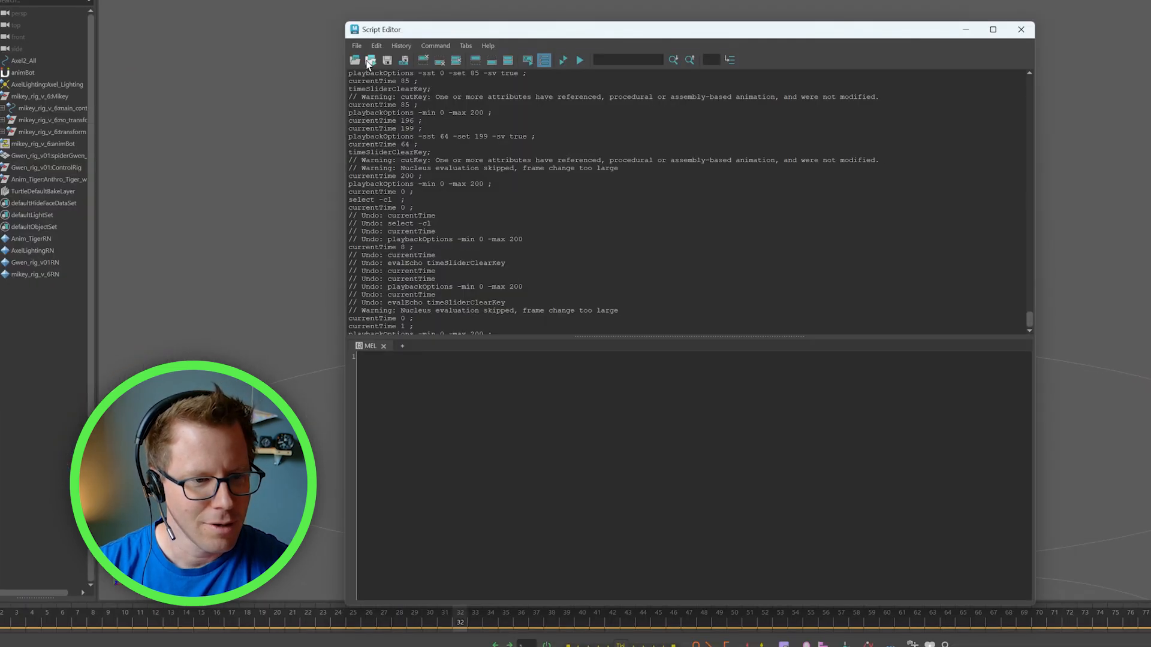
{"action": "left_click", "coordinate": [369, 60]}
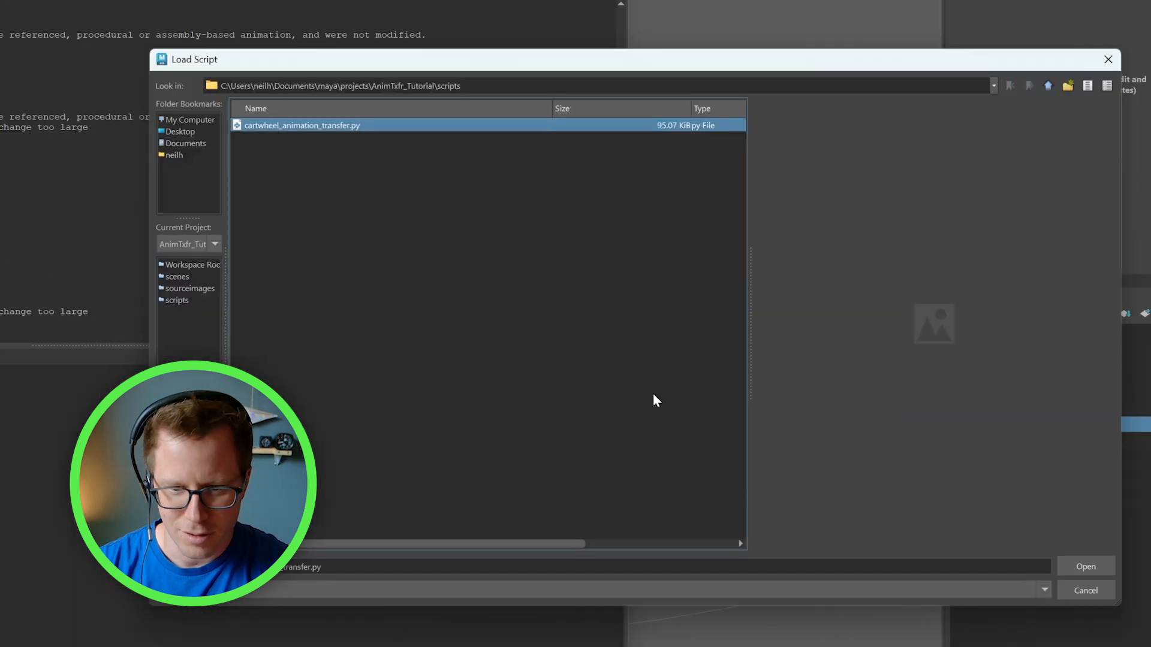
{"action": "left_click", "coordinate": [1087, 566]}
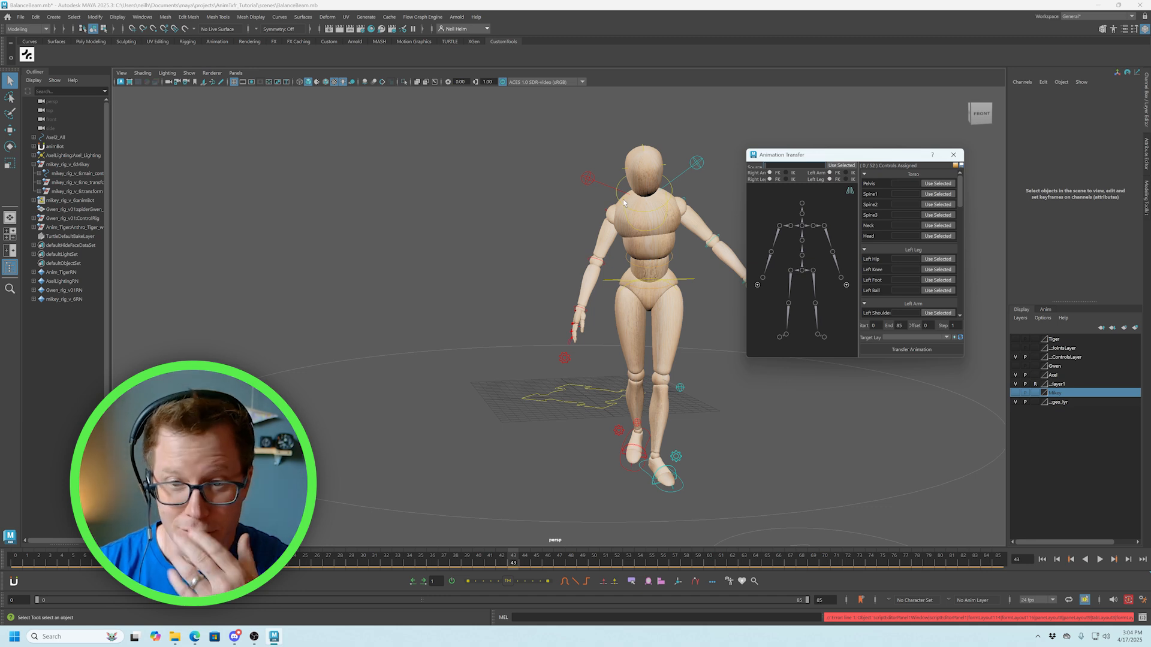
{"action": "mouse_move", "coordinate": [777, 493]}
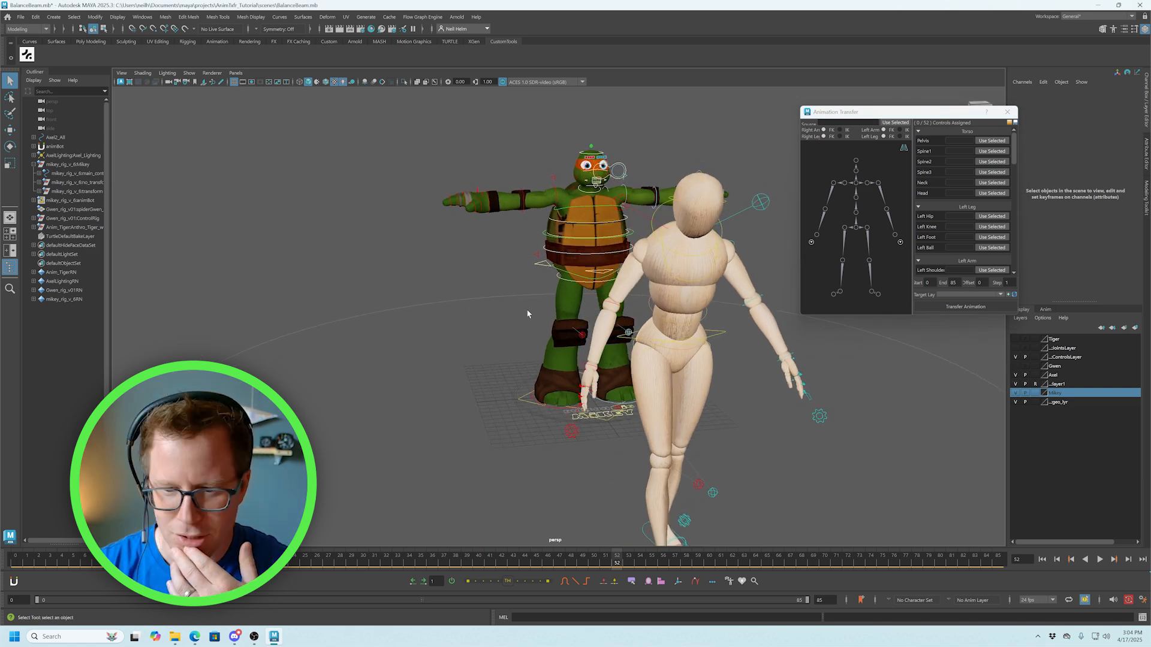
Make the Mikey layer visible so the turtle rig appears beside Axel
{"action": "left_click", "coordinate": [46, 139]}
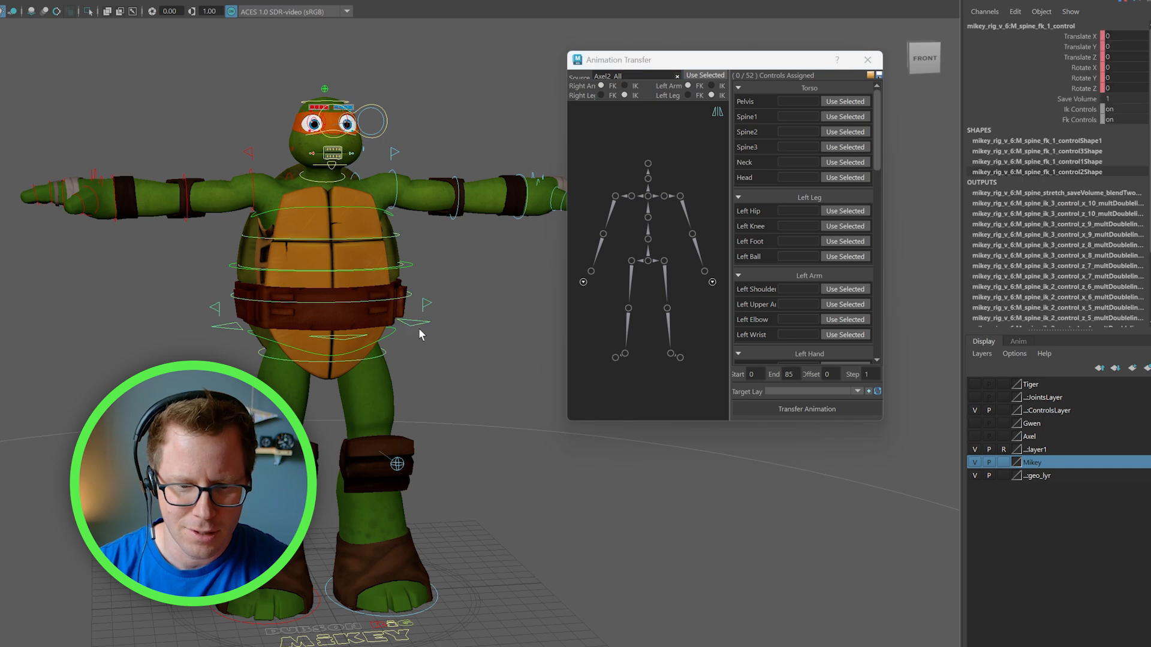
{"action": "mouse_move", "coordinate": [714, 247]}
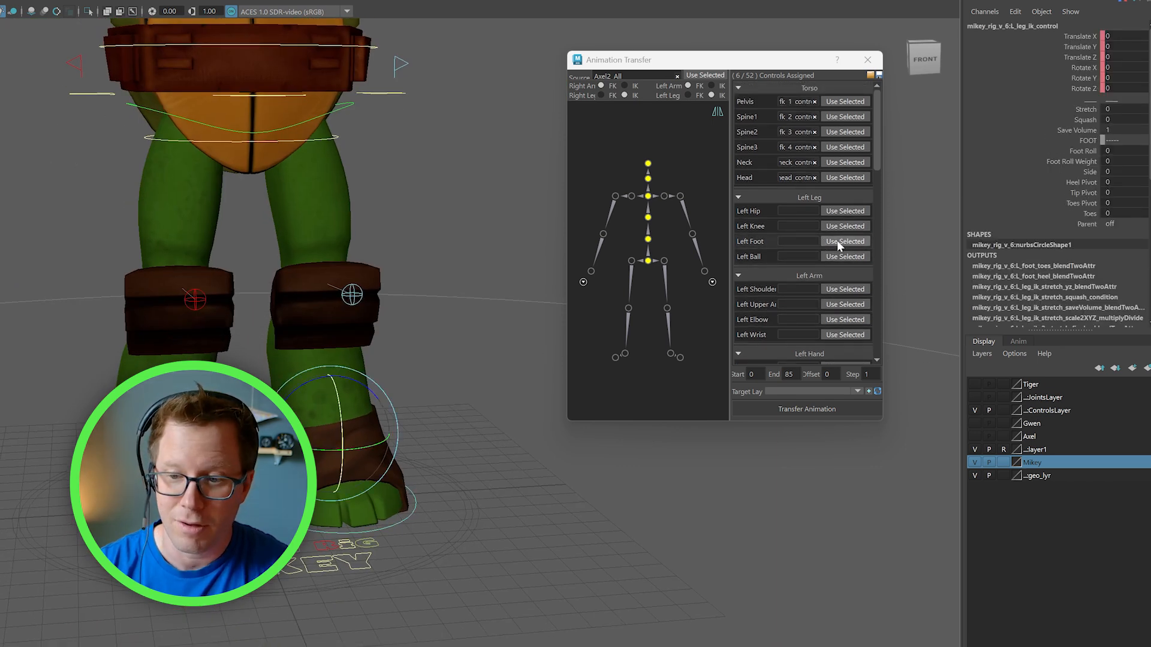
Assign the selected control to Left Foot and select the next Mikey control
{"action": "left_click", "coordinate": [844, 241]}
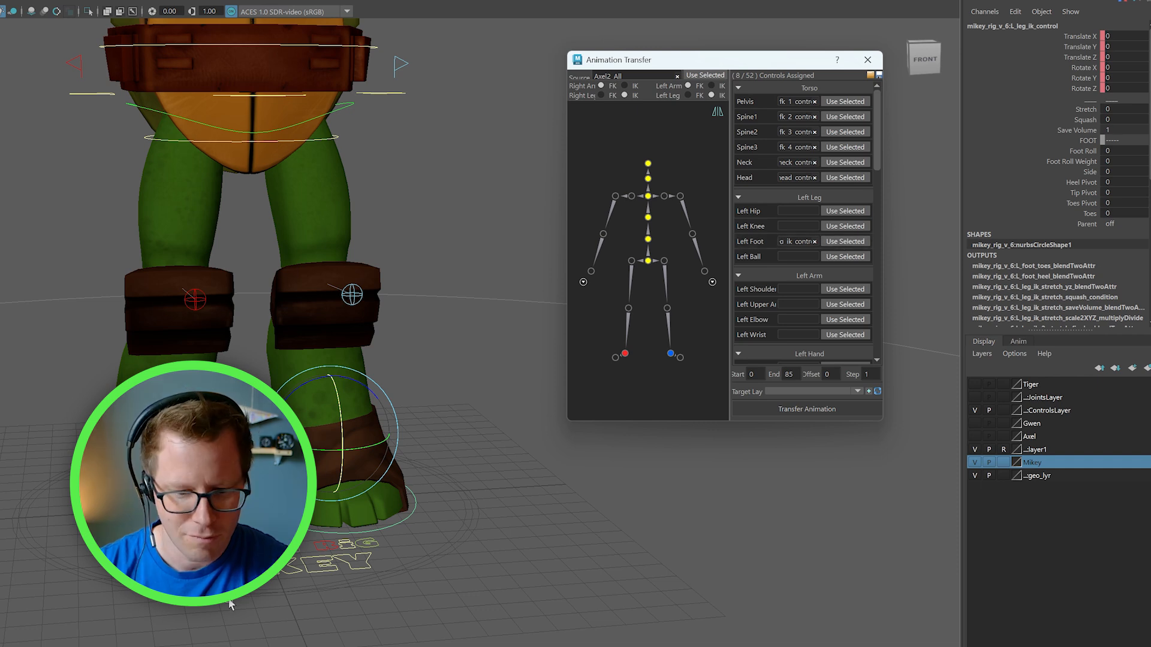
{"action": "left_click", "coordinate": [349, 299]}
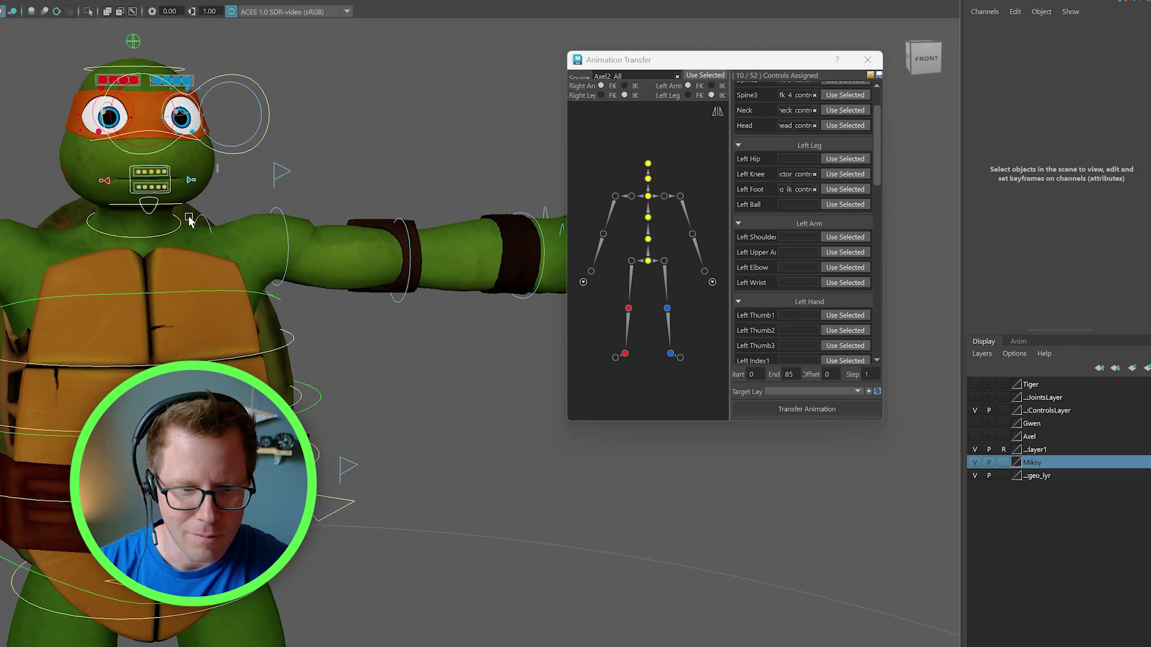
Assign Mikey's left shoulder and upper arm controls and select the next arm control
{"action": "left_click", "coordinate": [845, 236]}
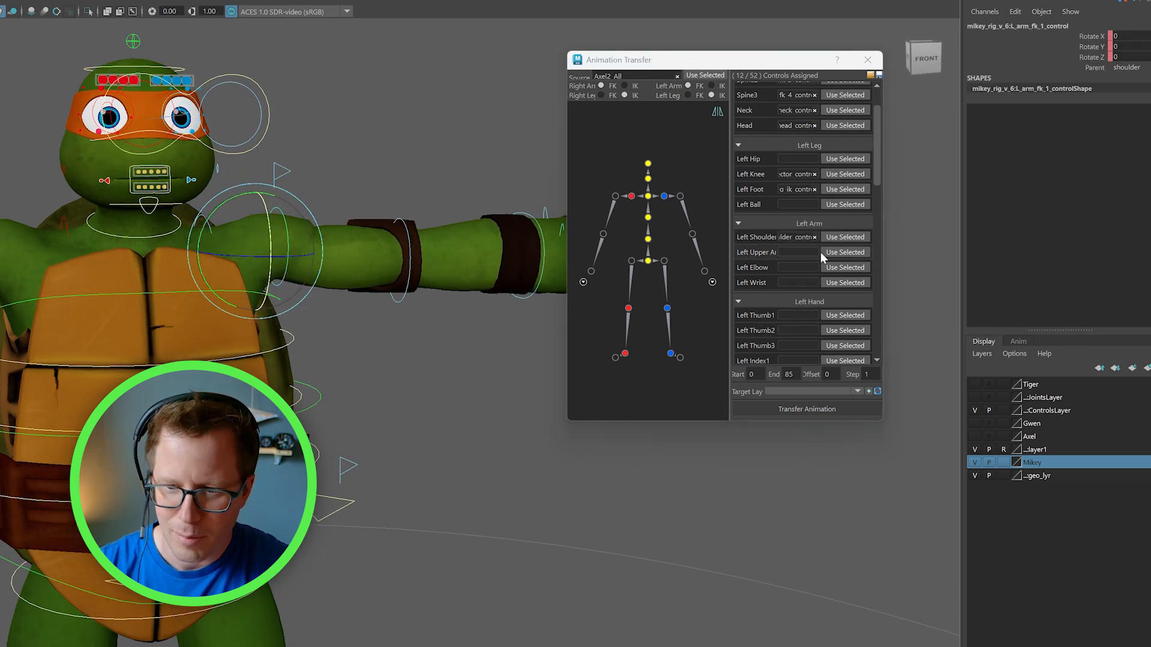
{"action": "left_click", "coordinate": [844, 252]}
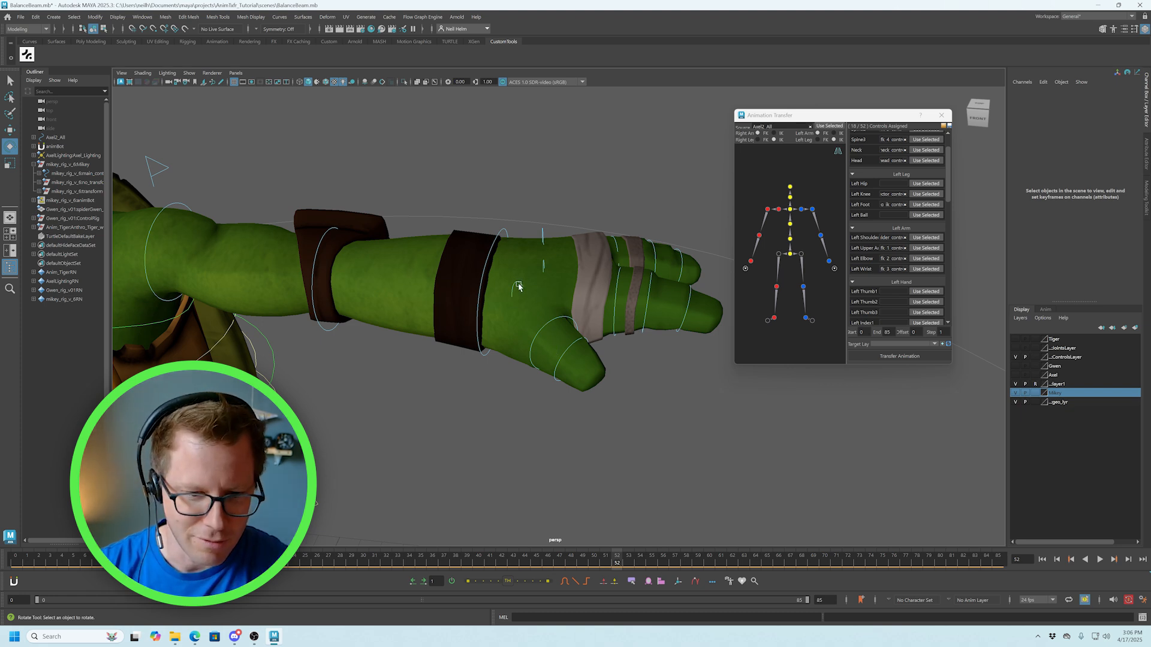
{"action": "left_click", "coordinate": [518, 288]}
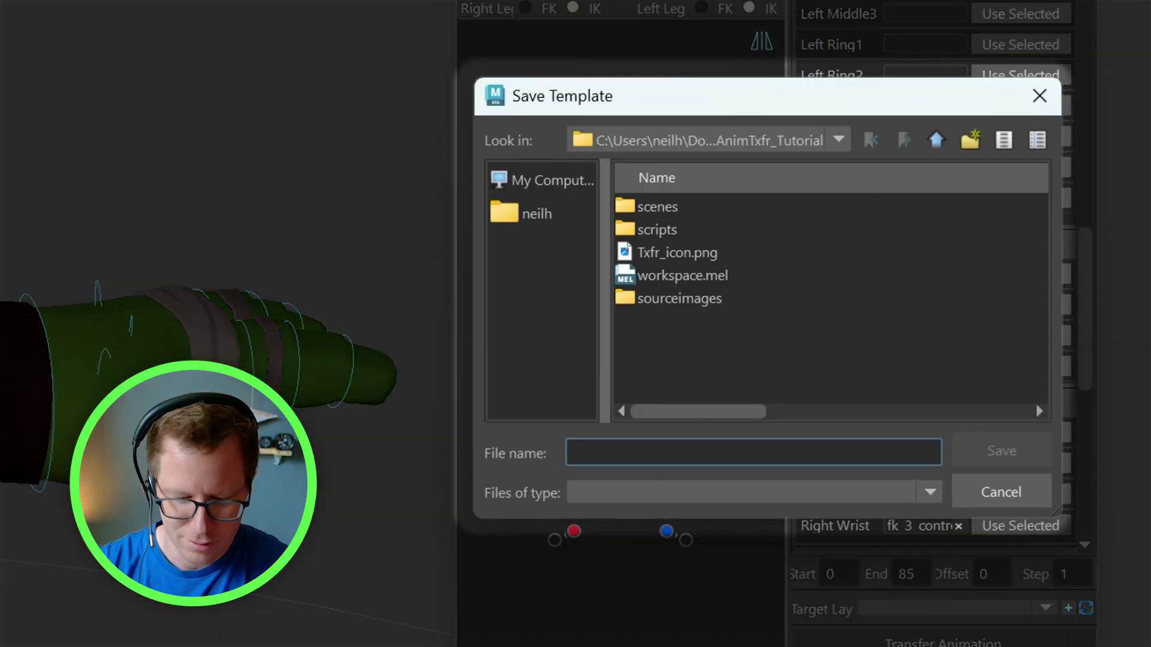
Save the mapping template under the file name Mikey
{"action": "type", "text": "Mikey"}
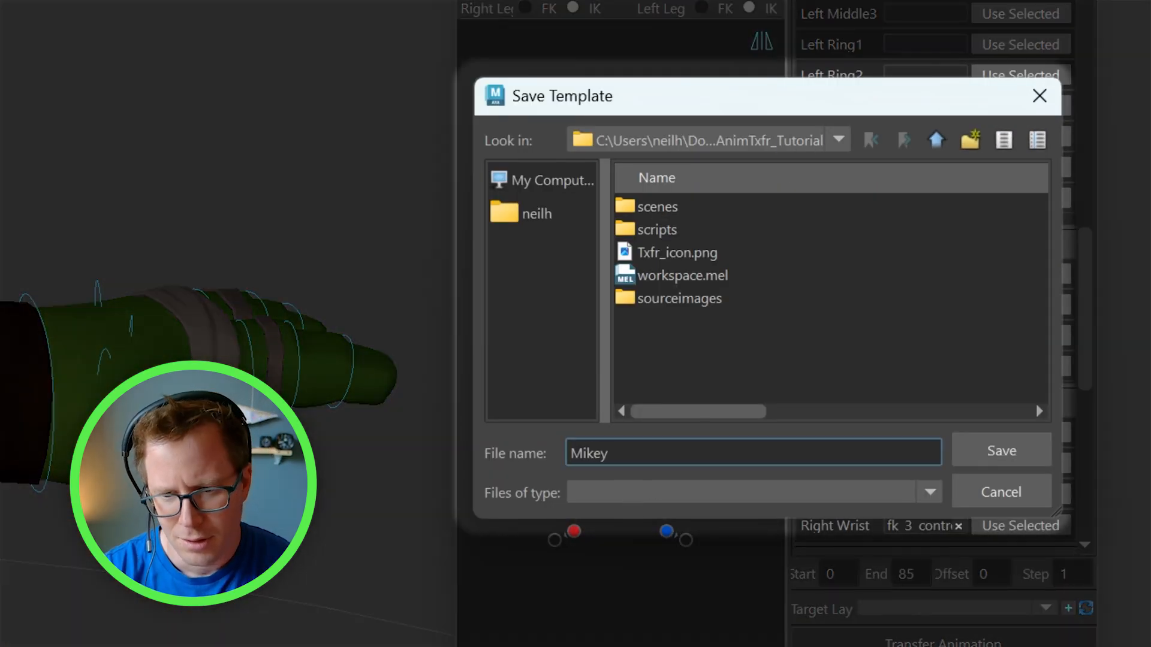
{"action": "left_click", "coordinate": [1001, 450]}
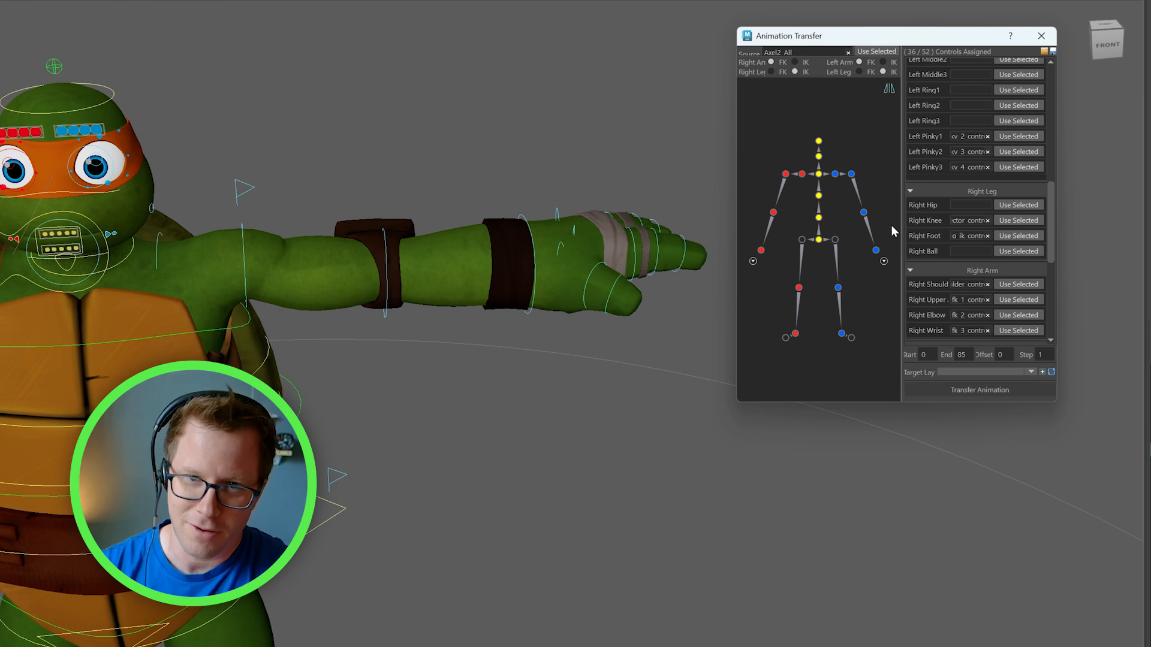
{"action": "mouse_move", "coordinate": [944, 207]}
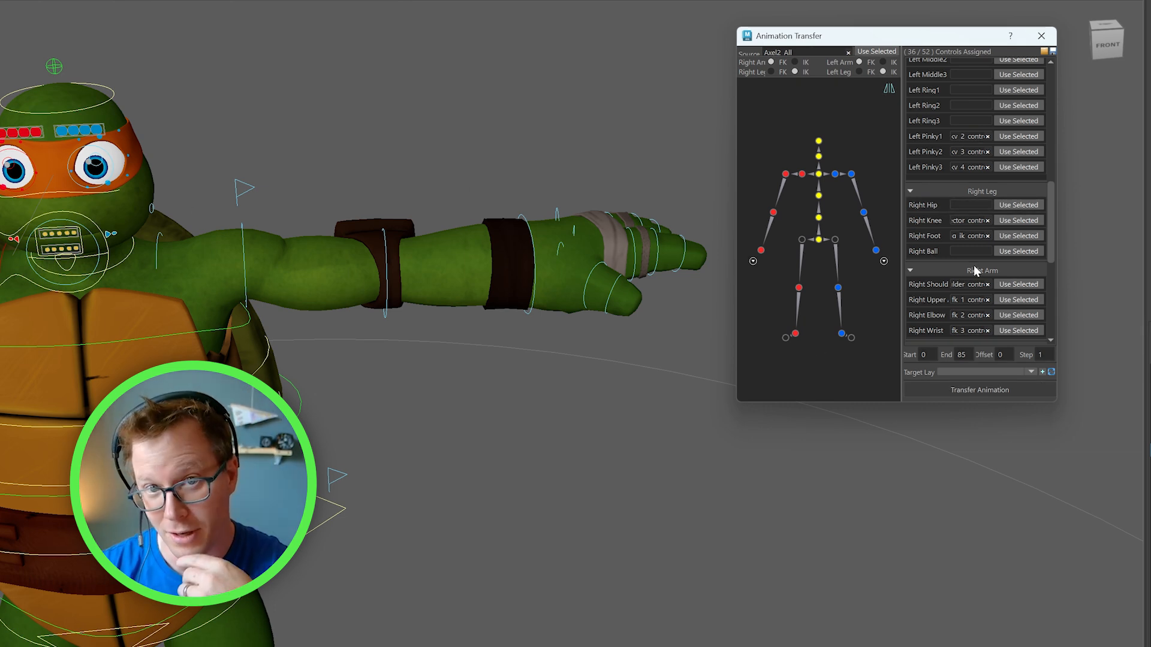
{"action": "scroll", "scroll_direction": "down", "scroll_amount": 3}
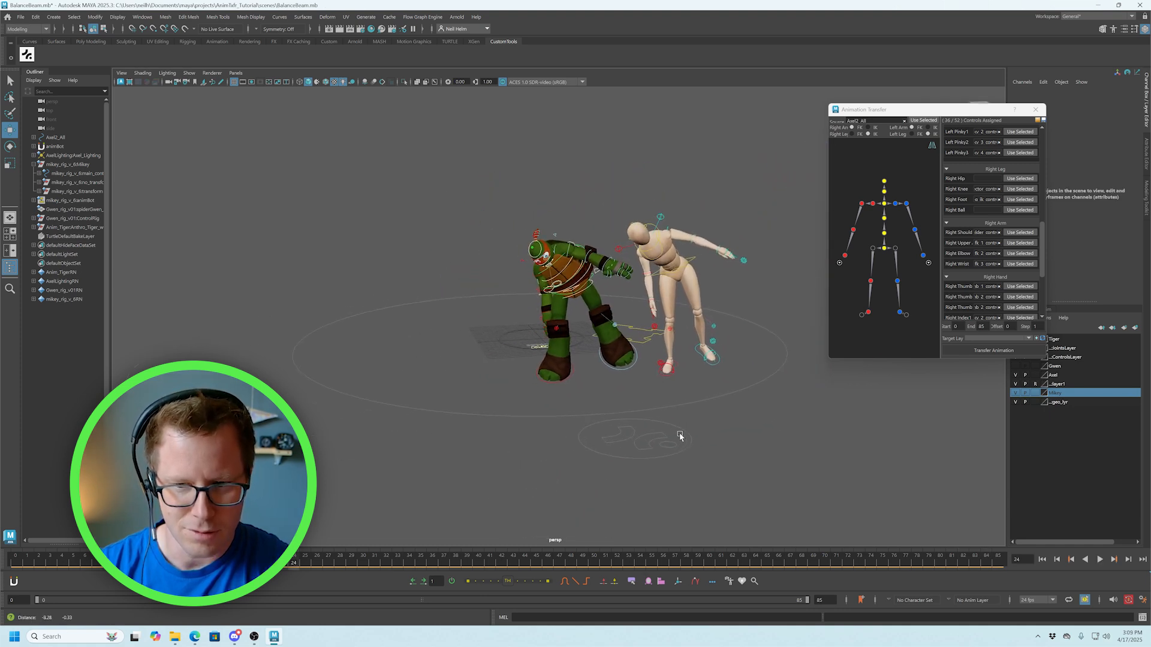
Bring up the File menu to start opening another scene
{"action": "left_click", "coordinate": [37, 11]}
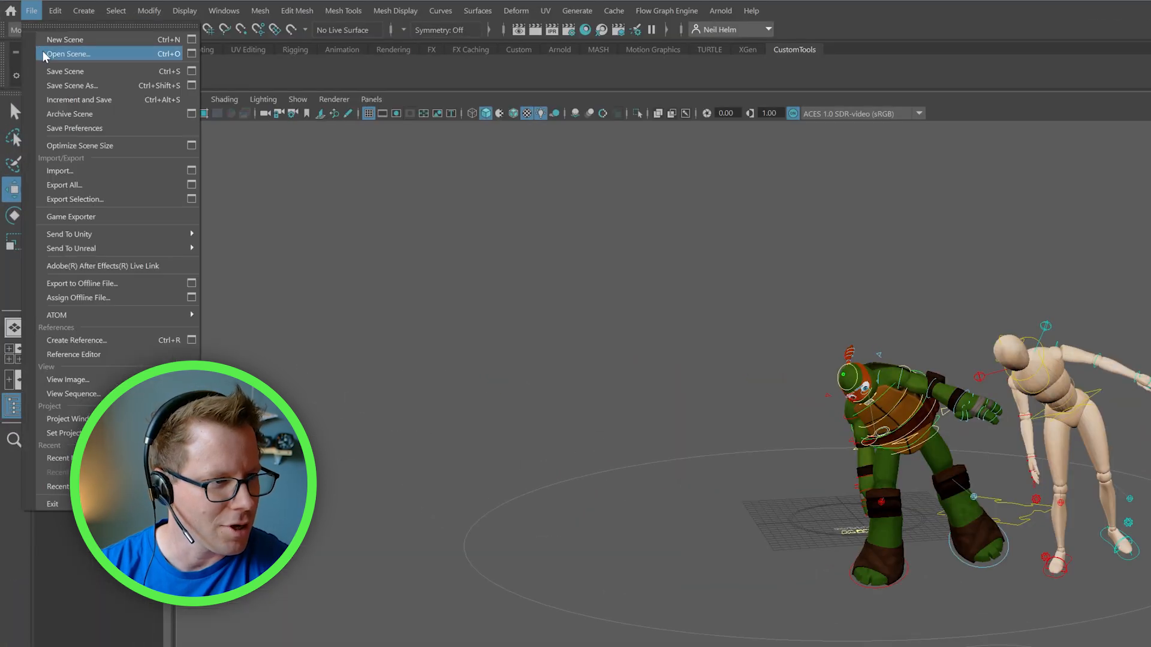
Open the FrontFlip.mb scene via Open Scene
{"action": "left_click", "coordinate": [70, 54]}
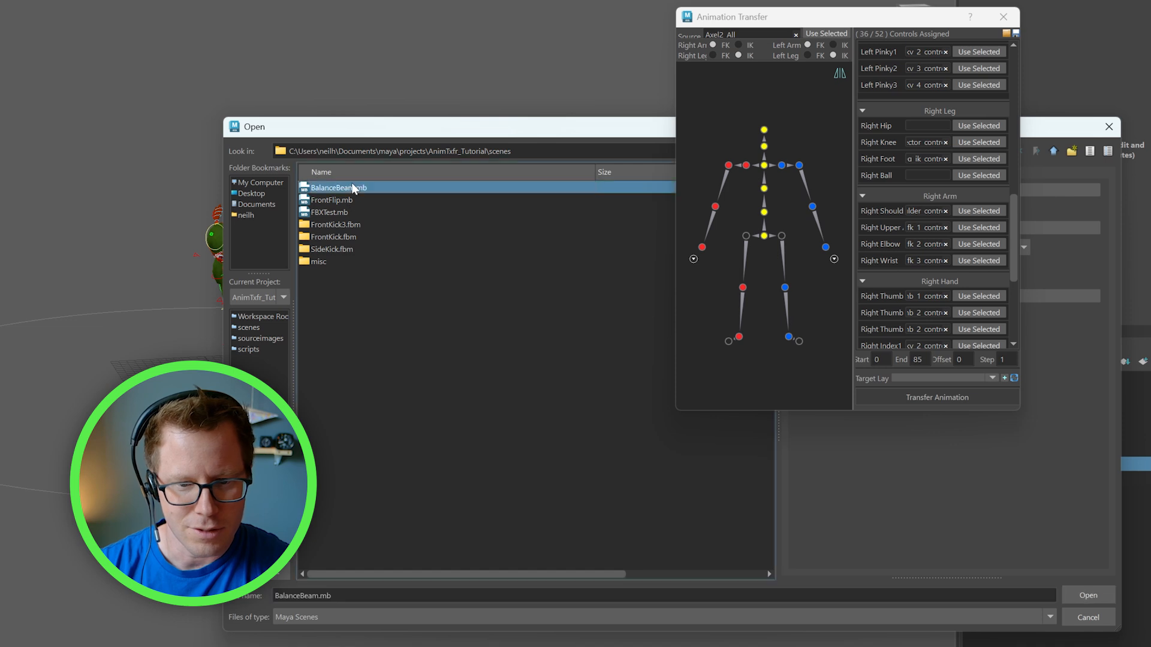
{"action": "left_click", "coordinate": [331, 199]}
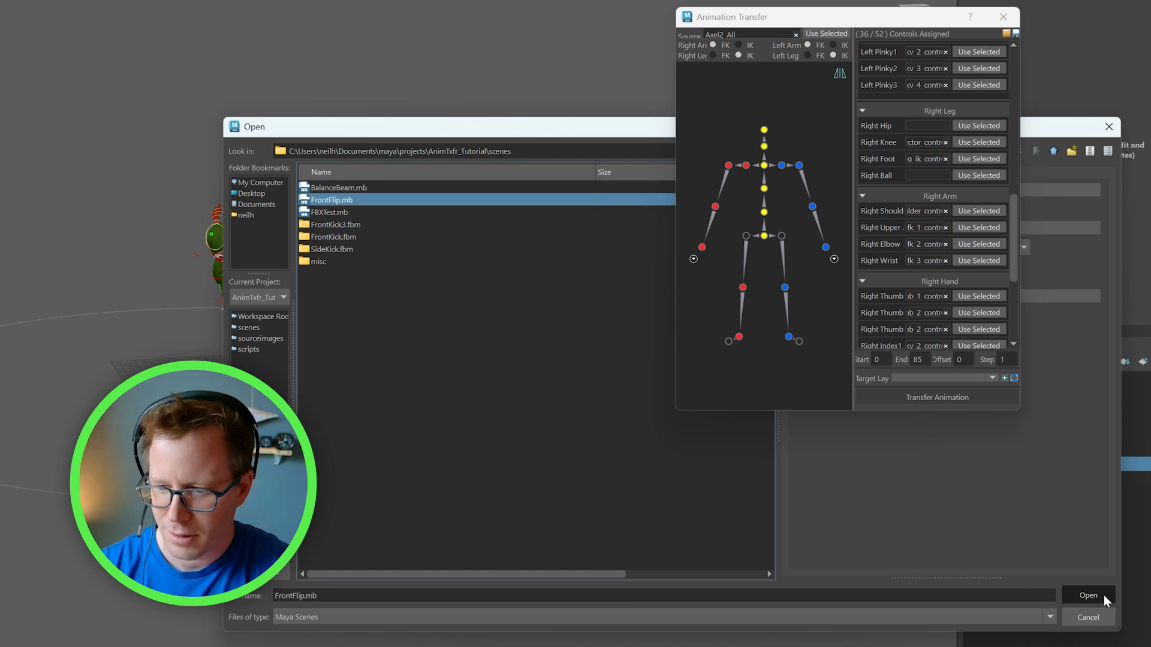
{"action": "left_click", "coordinate": [1089, 595]}
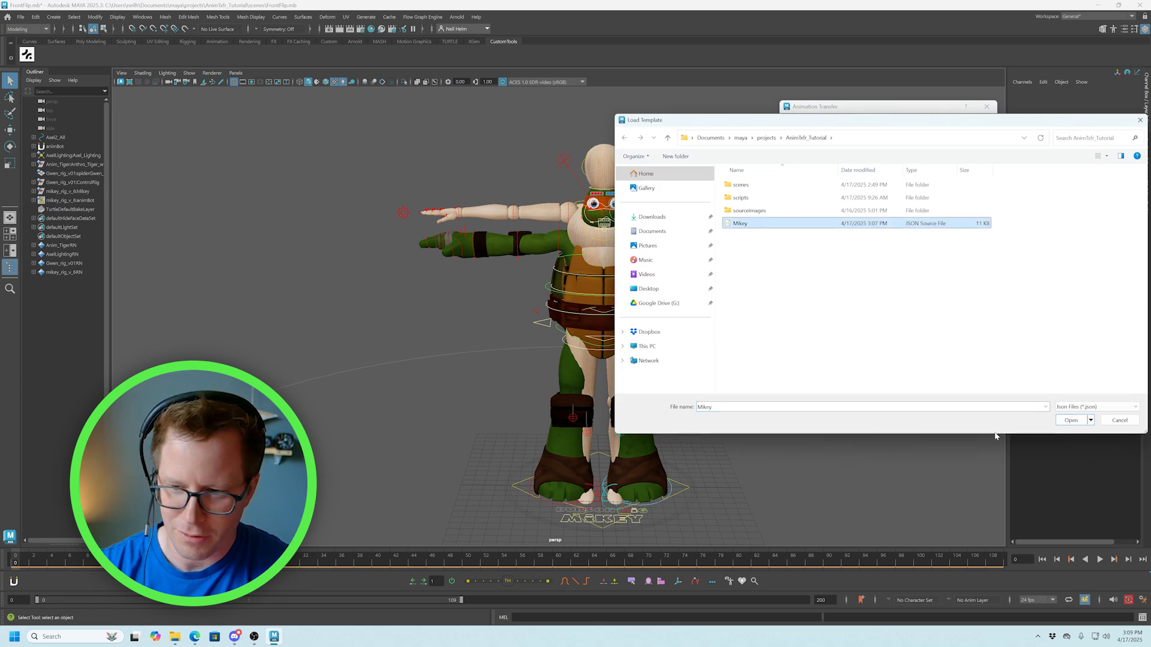
Load the Mikey template and select the transfer's End frame field for editing
{"action": "left_click", "coordinate": [1070, 421]}
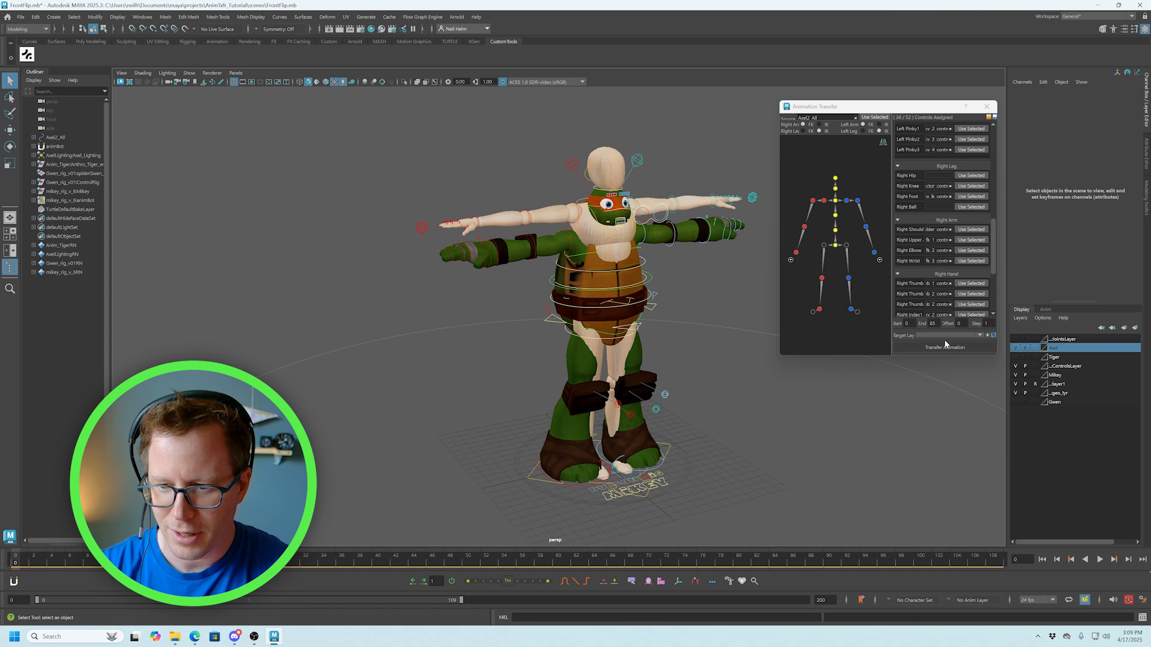
{"action": "left_click", "coordinate": [944, 347]}
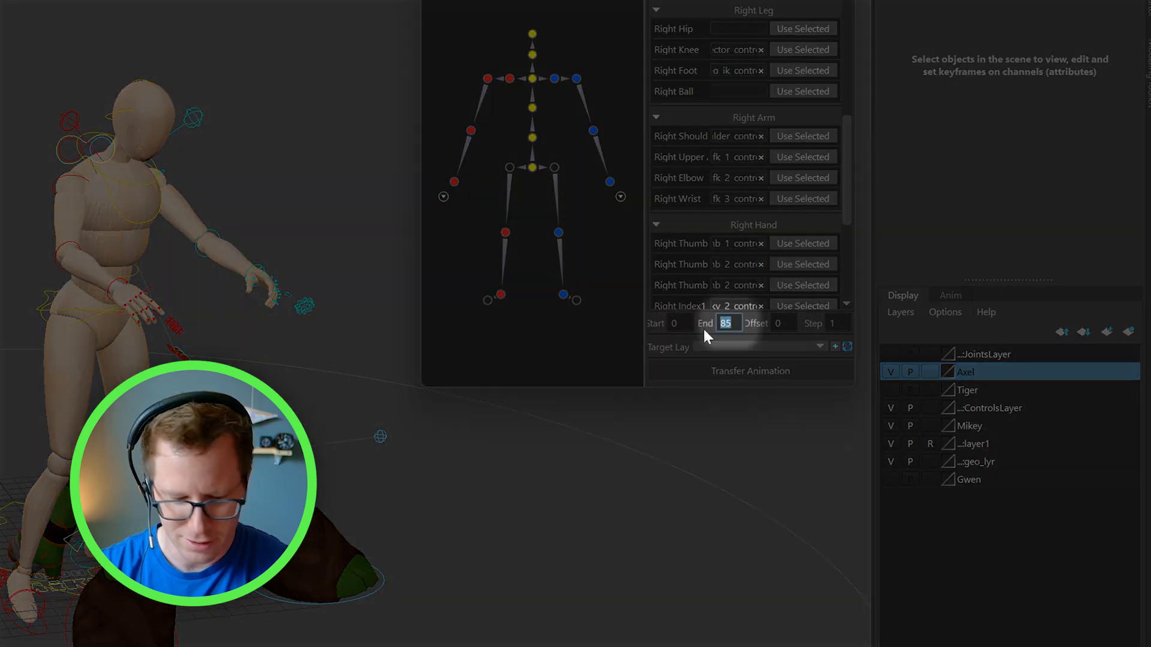
Set the transfer End frame to 109
{"action": "type", "text": "109"}
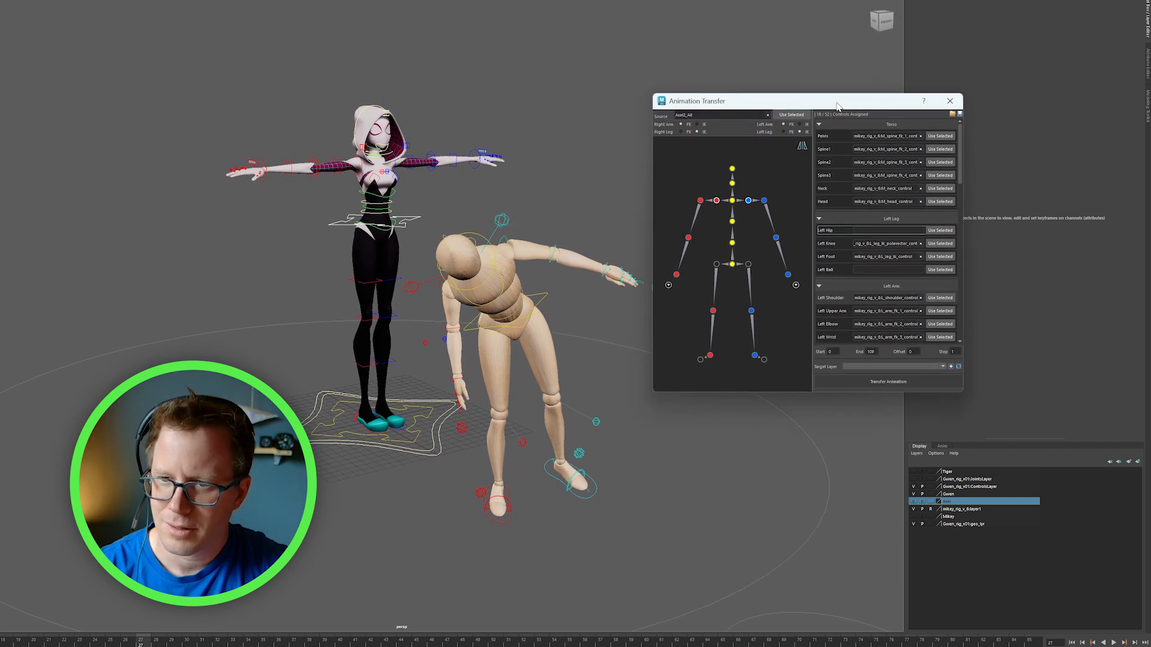
{"action": "mouse_move", "coordinate": [644, 310]}
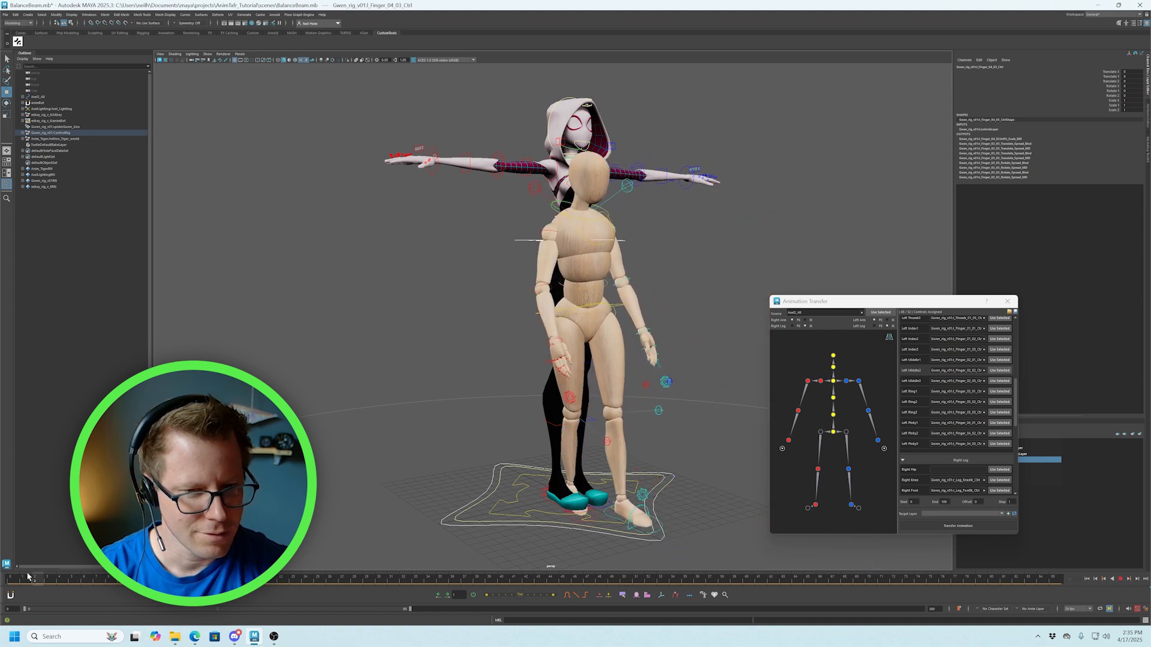
{"action": "left_click", "coordinate": [955, 526]}
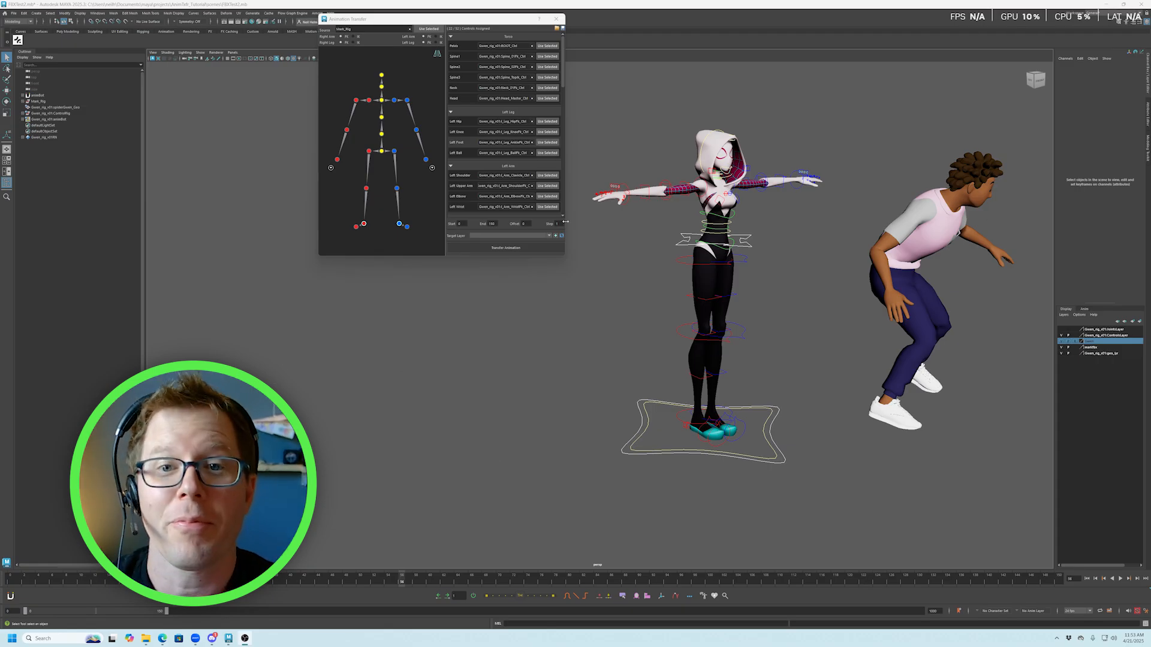
{"action": "mouse_move", "coordinate": [607, 424]}
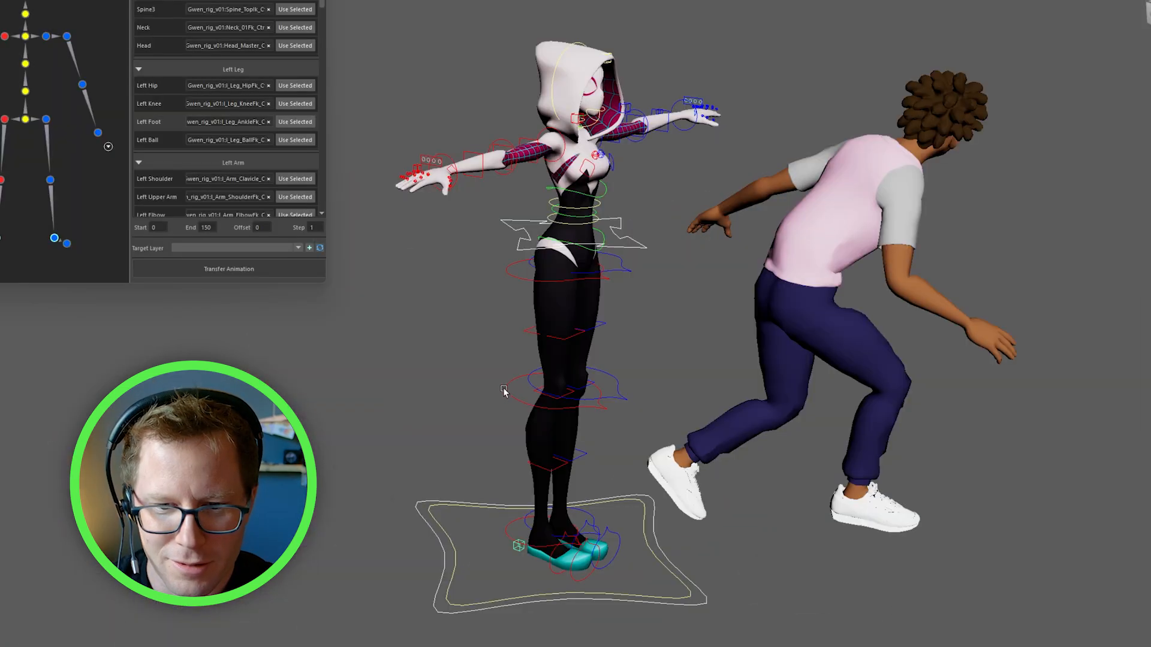
Bring up the Load Template dialog listing the saved Gwen, Mikey and Tiger templates
{"action": "left_click", "coordinate": [574, 377]}
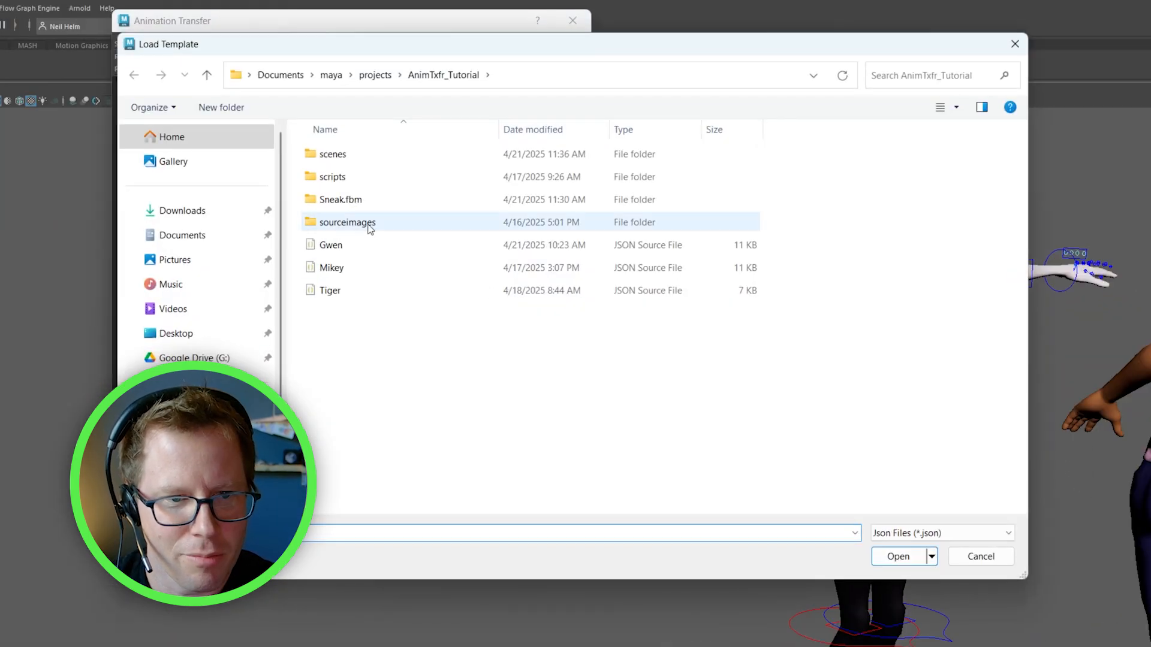
Load Gwen.json and review the mapped torso, left leg and left arm controls (22 of 52)
{"action": "left_click", "coordinate": [331, 244]}
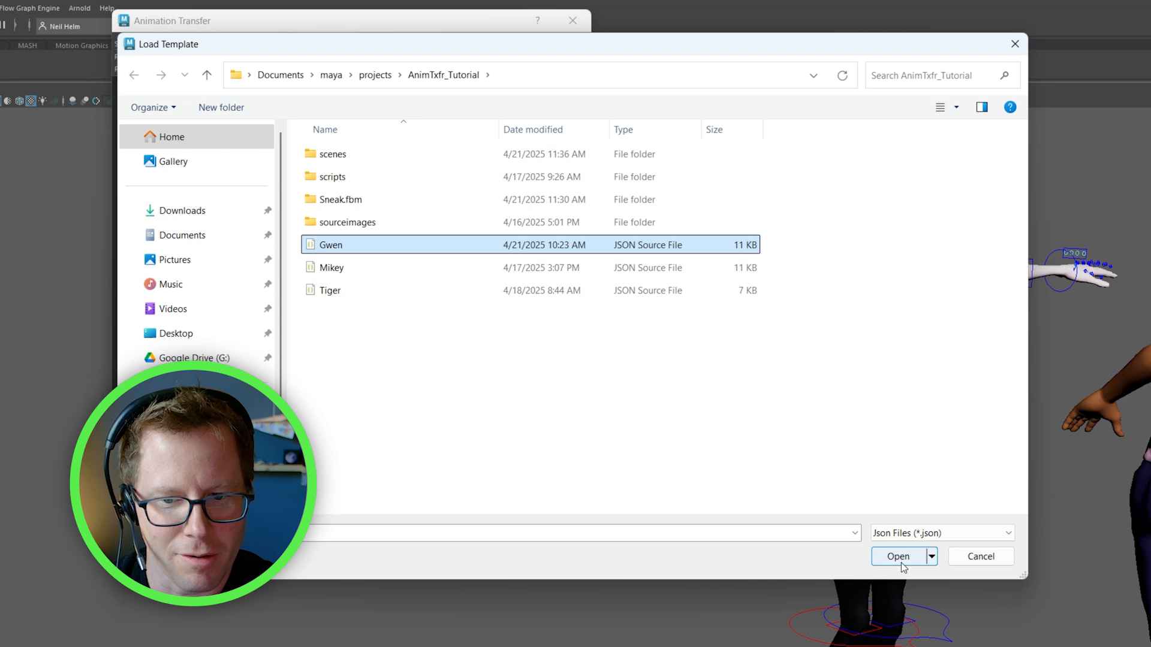
{"action": "left_click", "coordinate": [899, 557]}
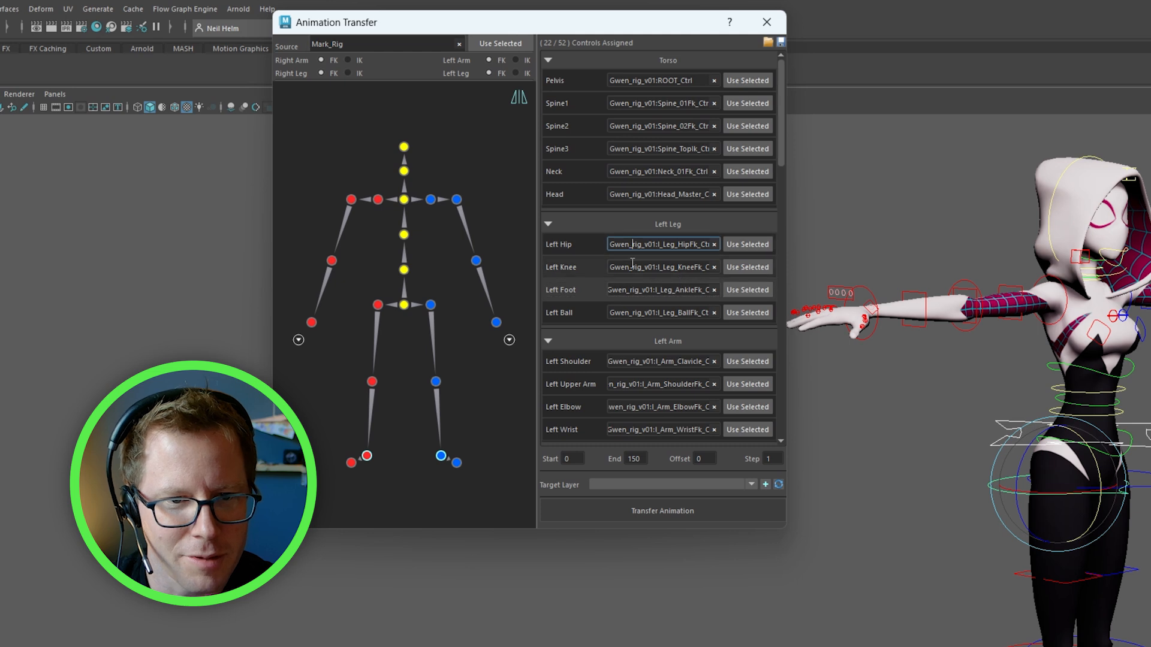
{"action": "left_click", "coordinate": [661, 289]}
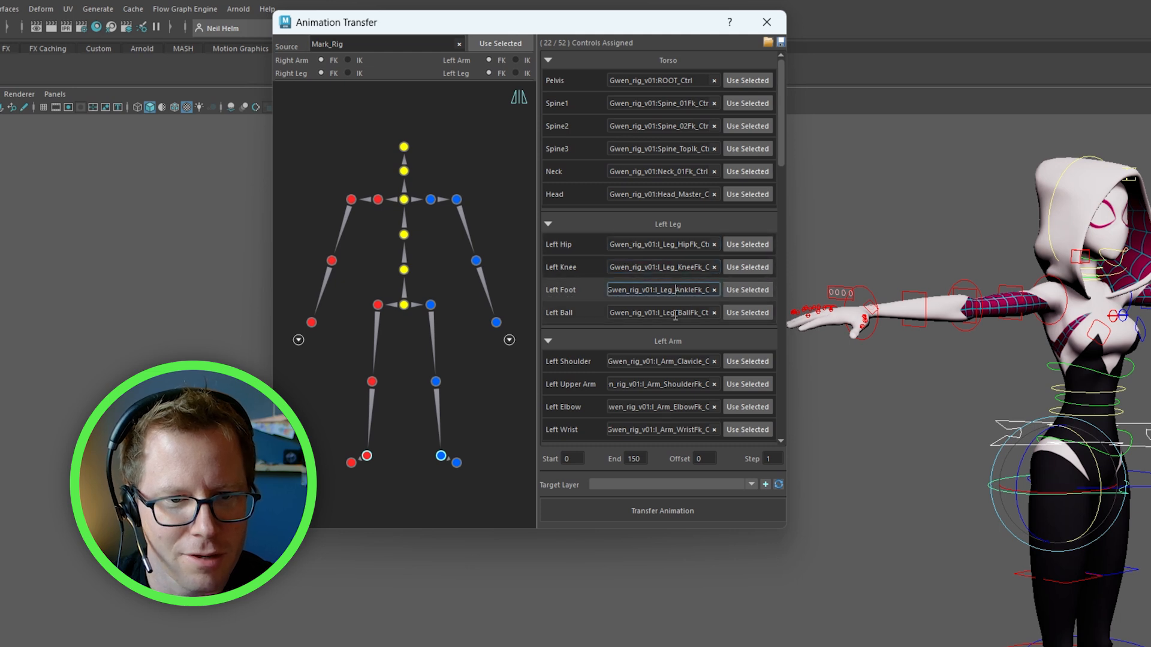
{"action": "scroll", "scroll_direction": "down", "scroll_amount": 3}
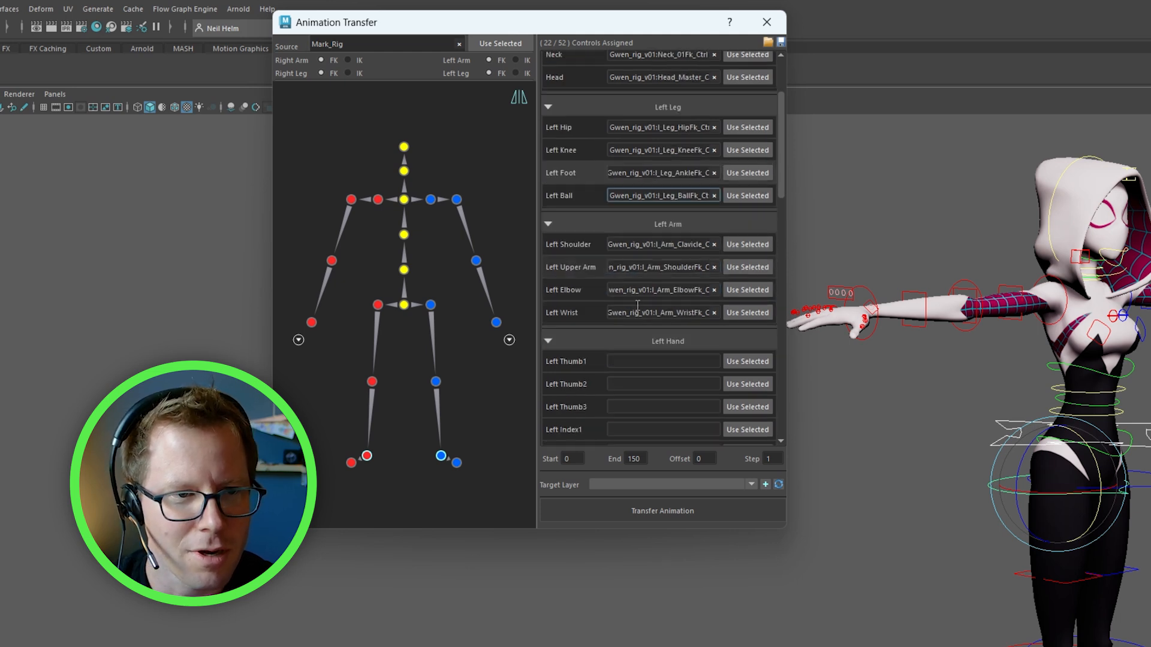
{"action": "scroll", "scroll_direction": "down", "scroll_amount": 3}
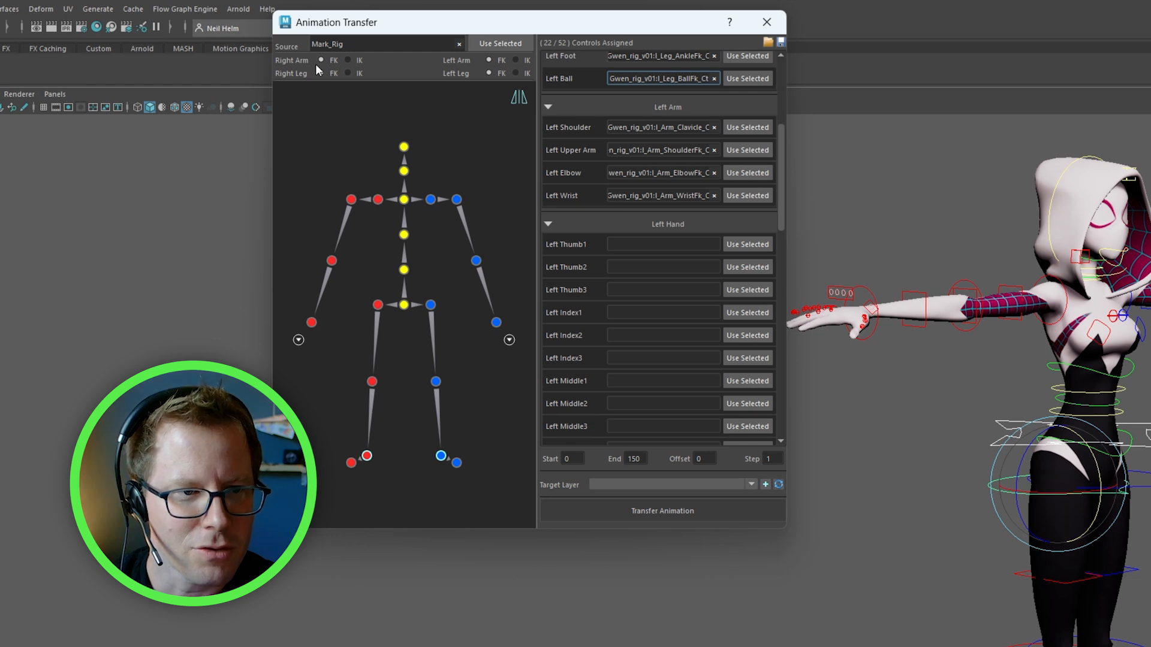
{"action": "mouse_move", "coordinate": [472, 75]}
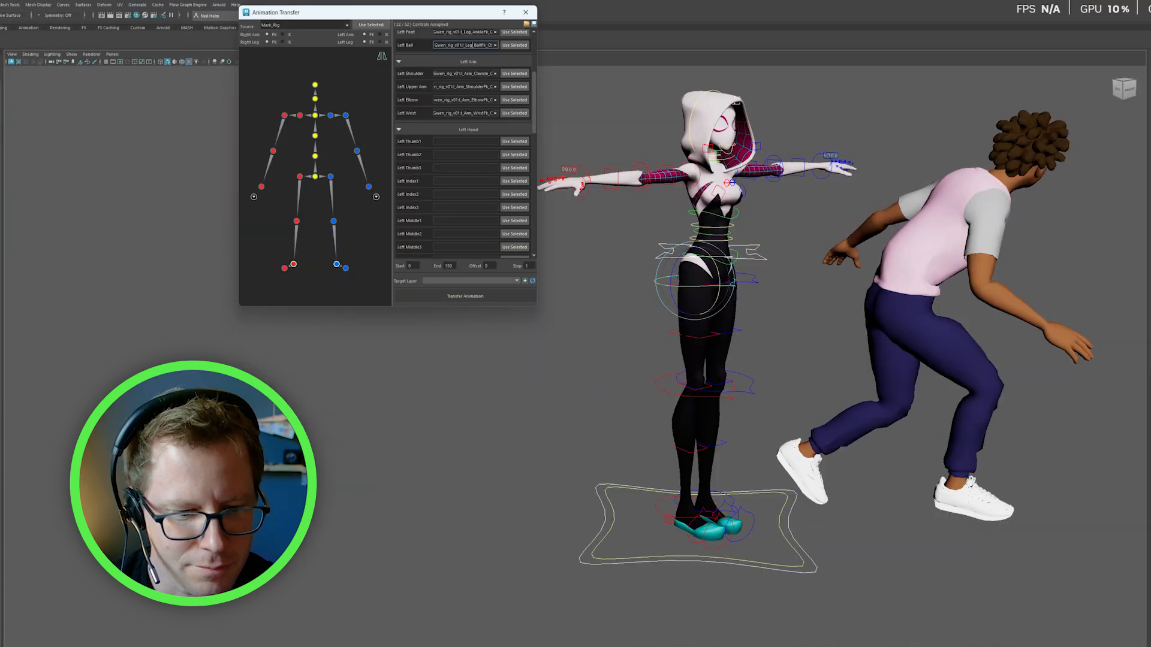
Select Gwen's l_Leg_KneeFk_Ctrl and bring up the Channel Box Edit menu
{"action": "left_click", "coordinate": [465, 296]}
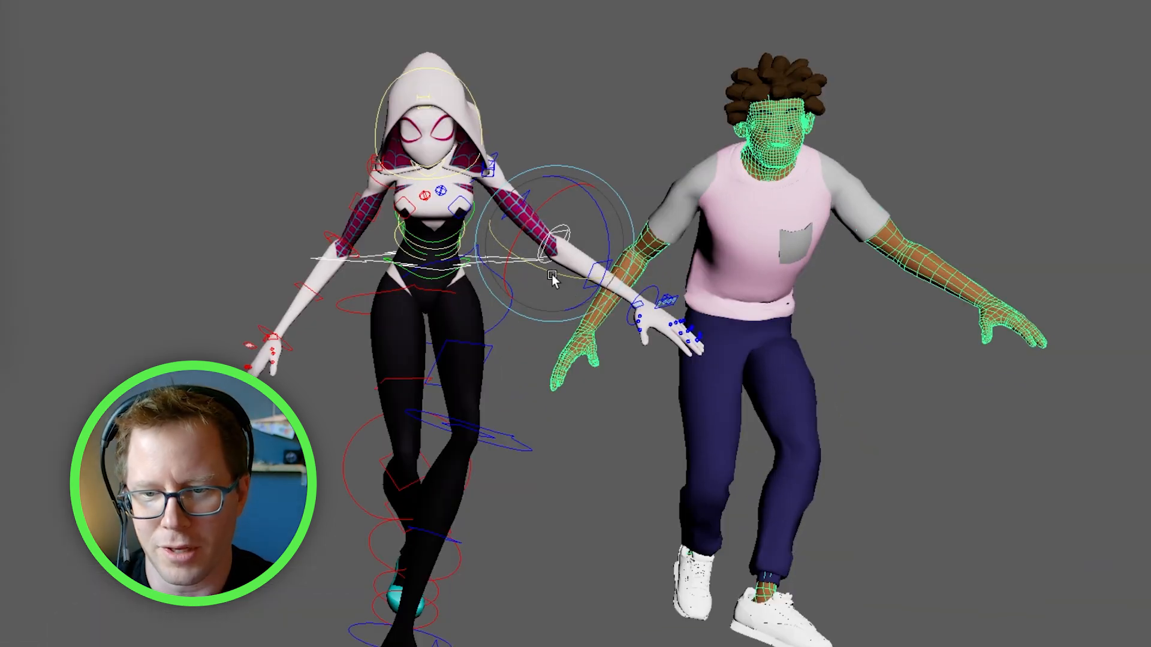
{"action": "mouse_move", "coordinate": [586, 153]}
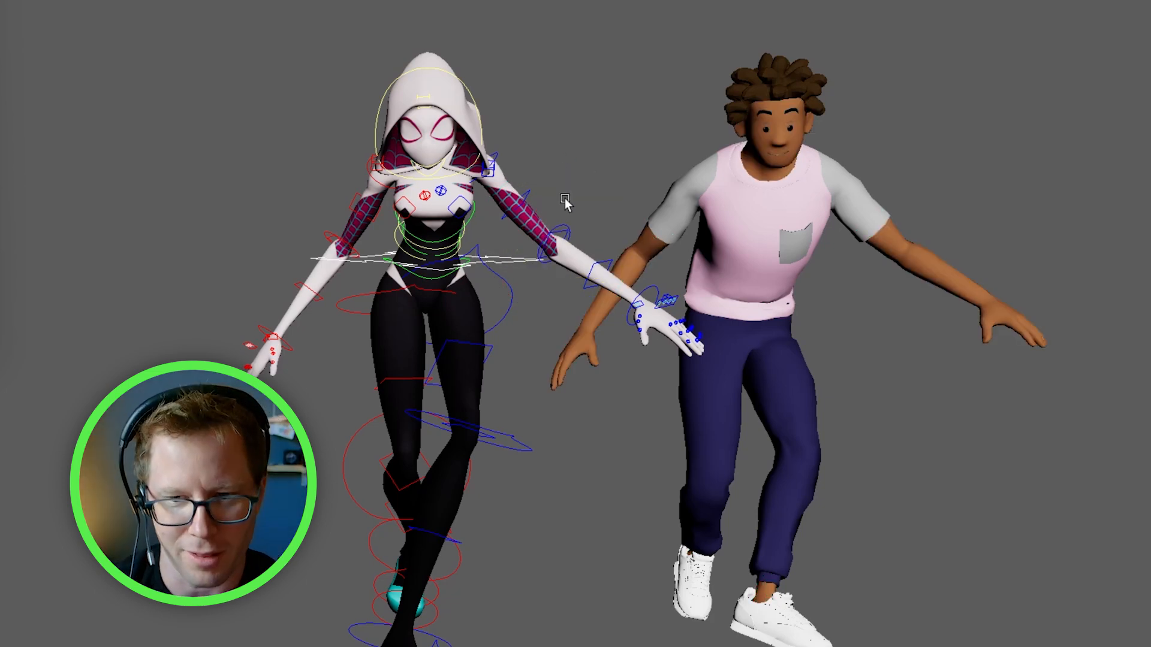
{"action": "mouse_move", "coordinate": [407, 508]}
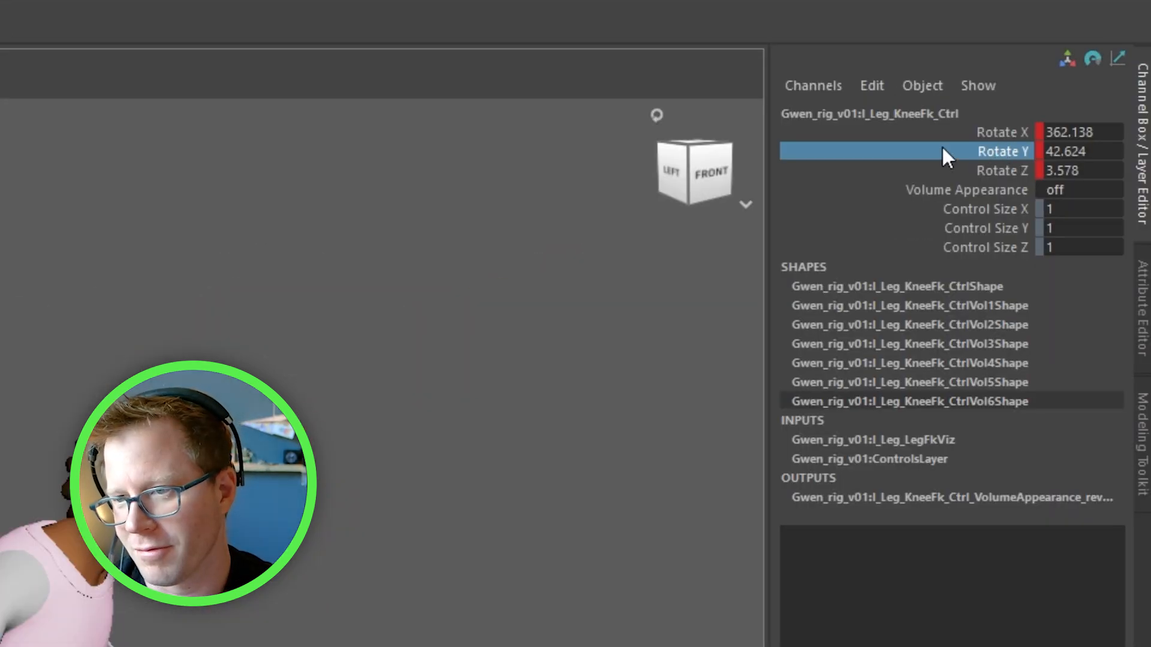
{"action": "mouse_move", "coordinate": [842, 112]}
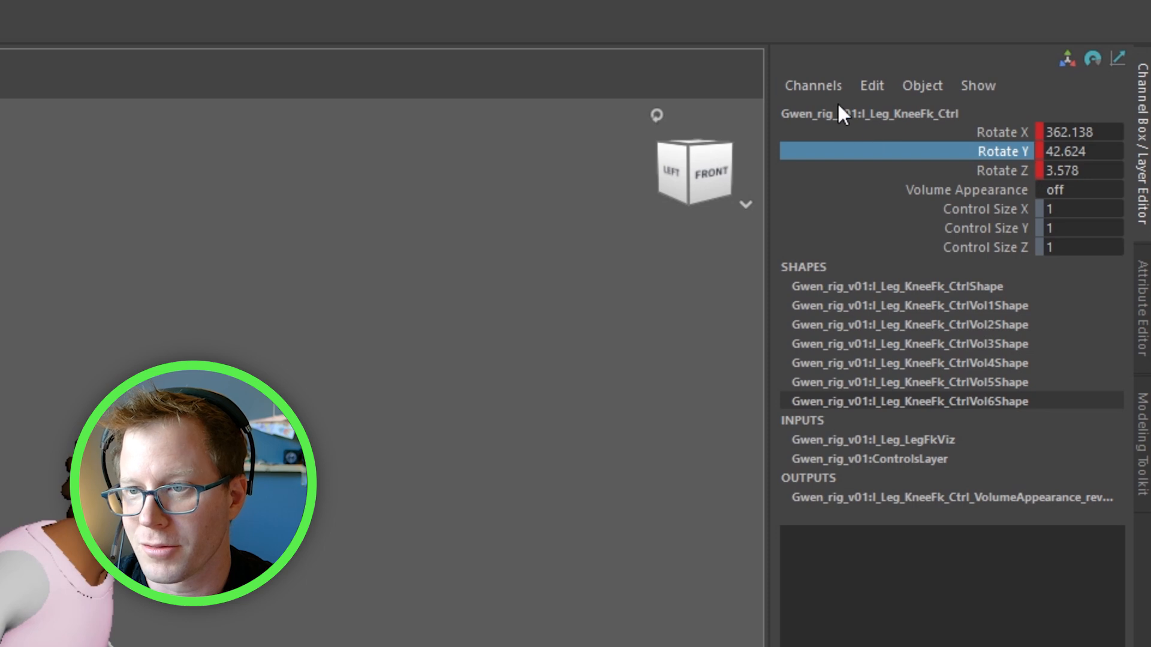
{"action": "left_click", "coordinate": [872, 86]}
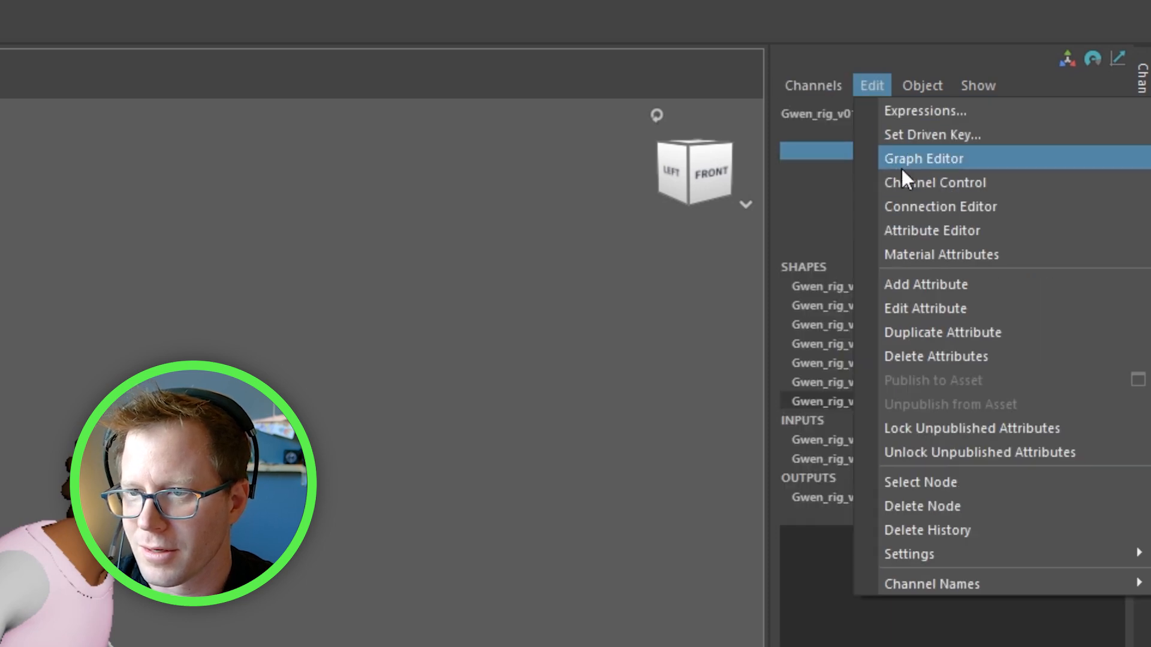